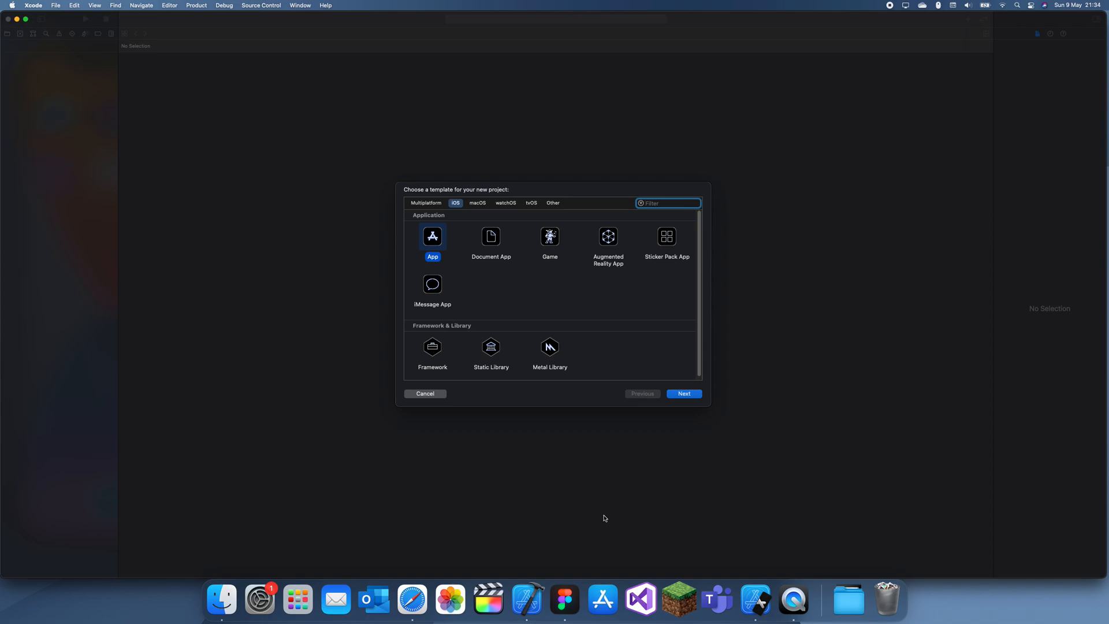
pyautogui.moveTo(374, 229)
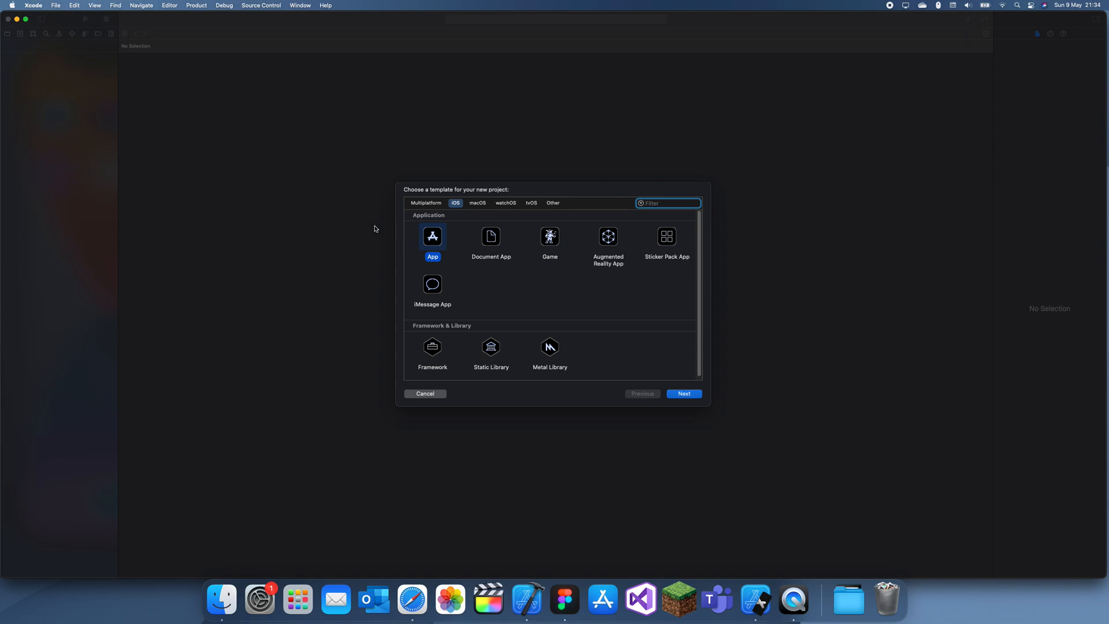
pyautogui.moveTo(368, 223)
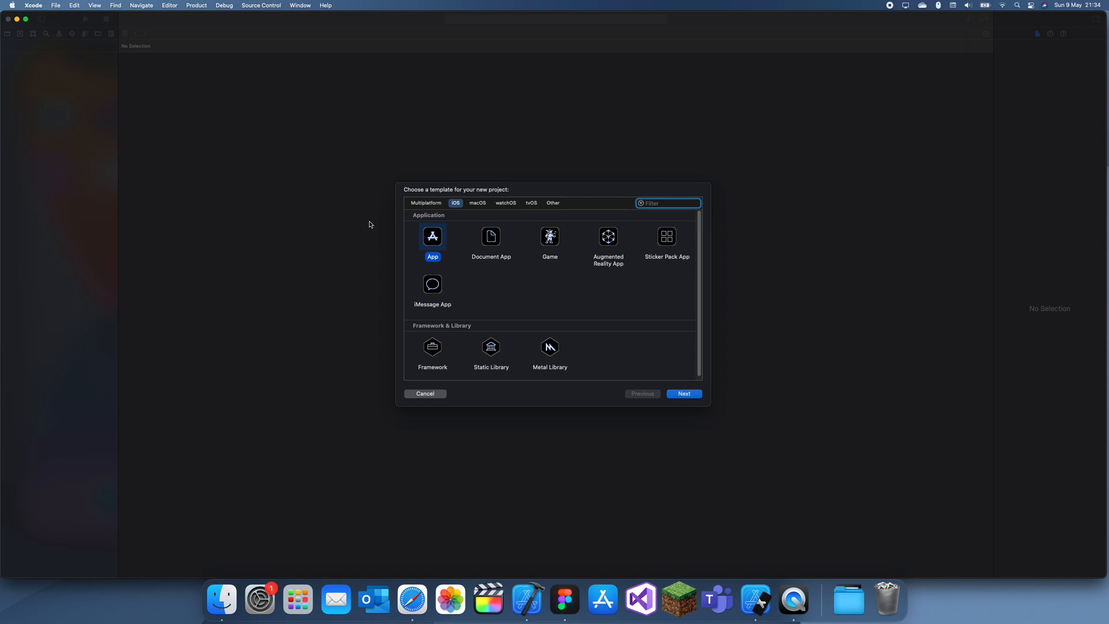
# Continue past the template chooser with the iOS App template selected
pyautogui.click(683, 393)
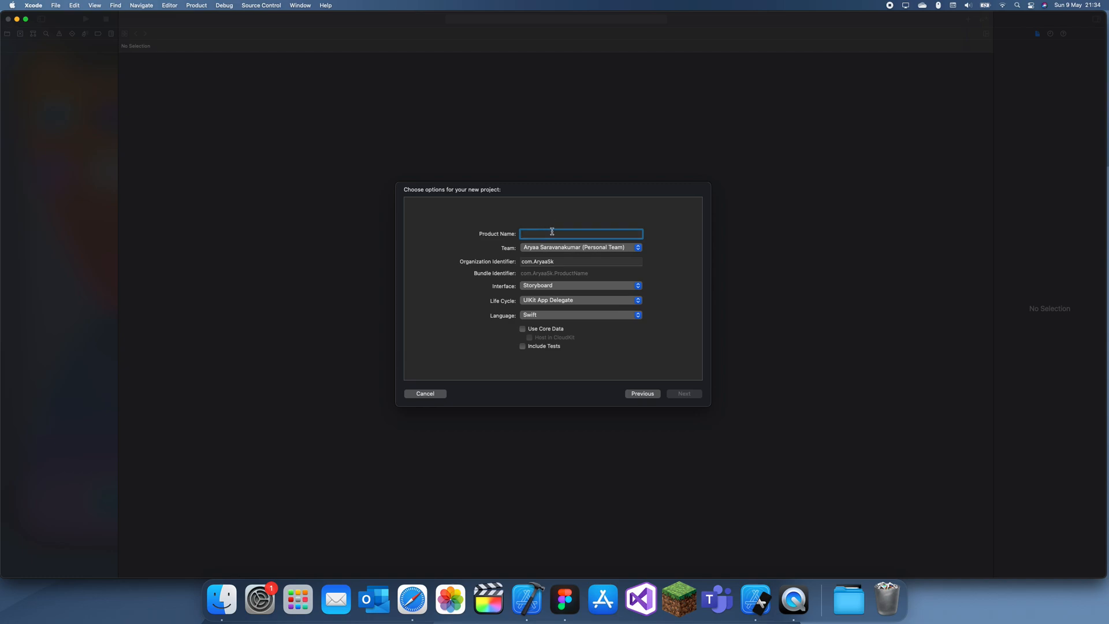
# Name the product rounded_corner_cells and create the project in the Youtube folder
pyautogui.write('rounded_corner-c')
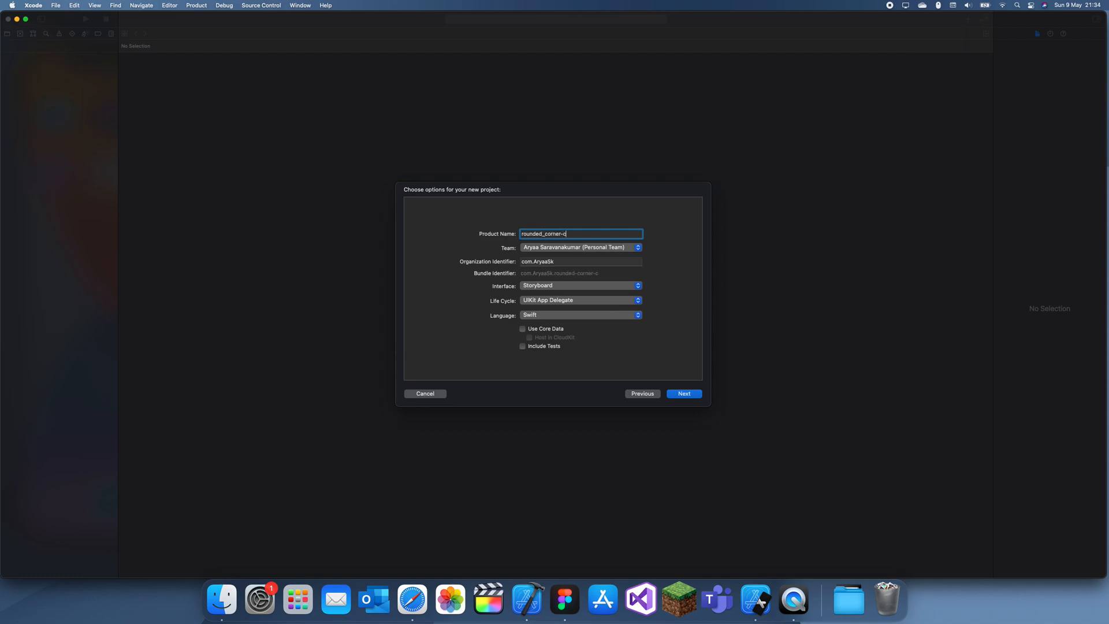
pyautogui.click(683, 392)
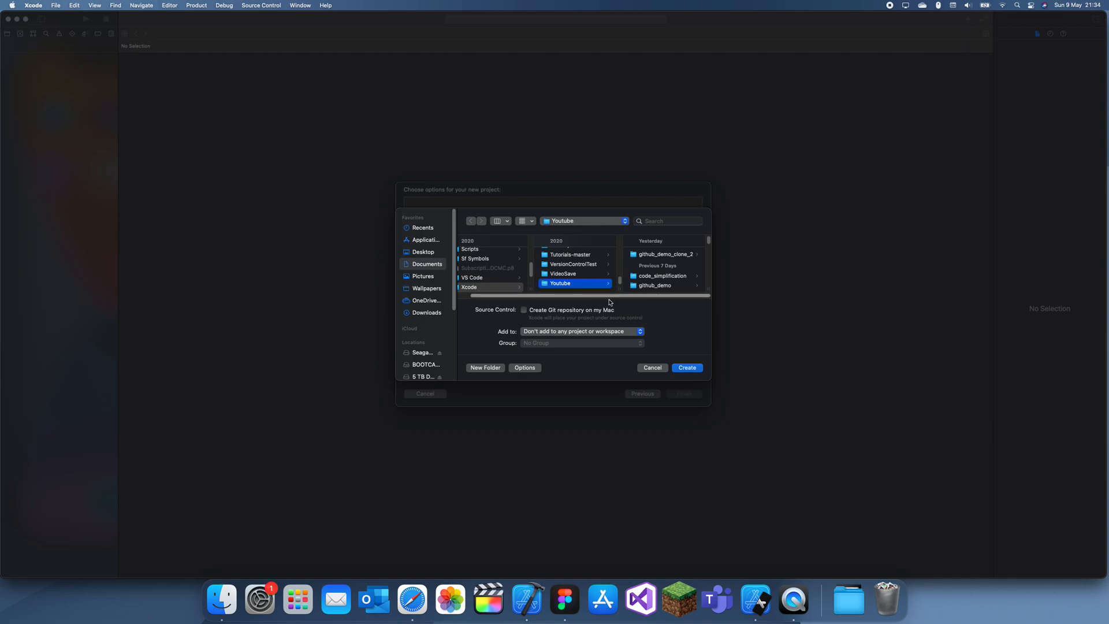
pyautogui.click(652, 368)
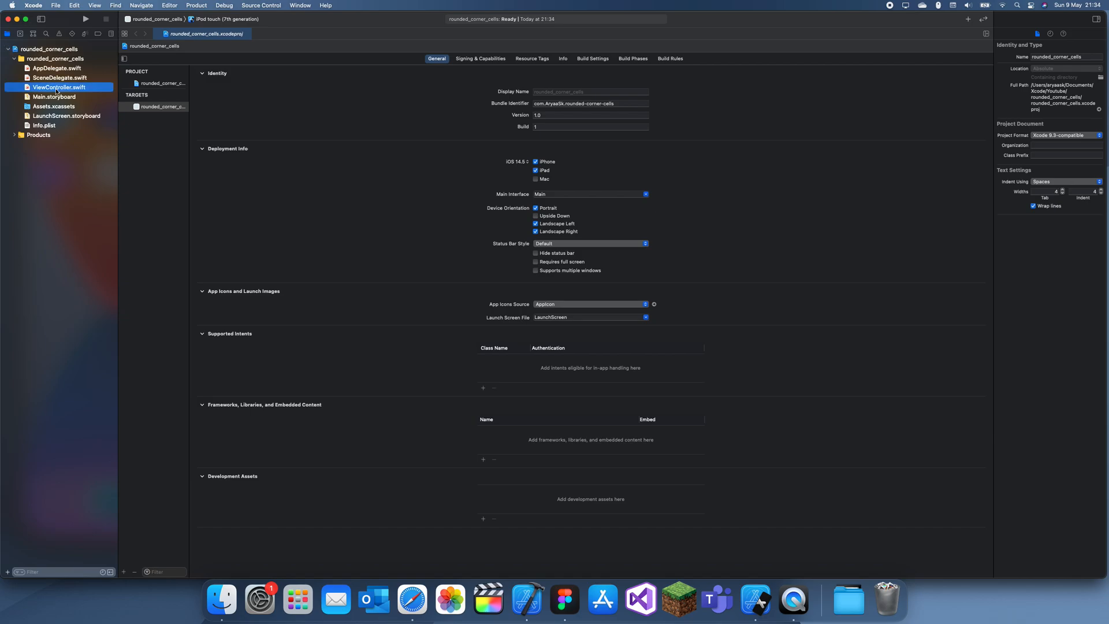
# Add a full-screen table view with a prototype cell 'cell' and wire a tableView outlet
pyautogui.click(54, 96)
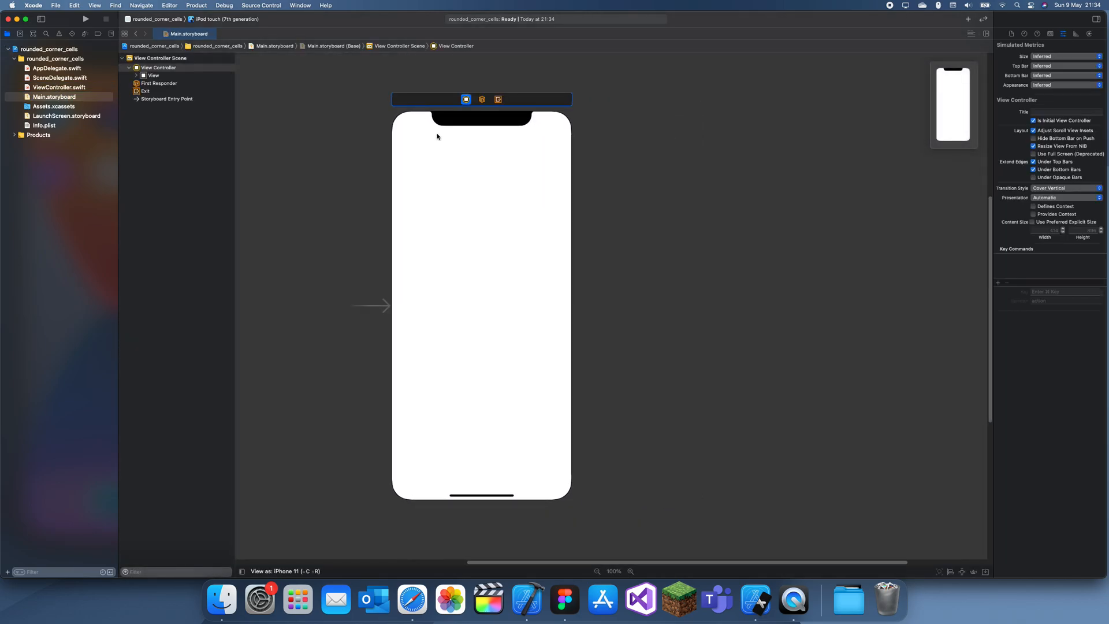
pyautogui.moveTo(550, 132)
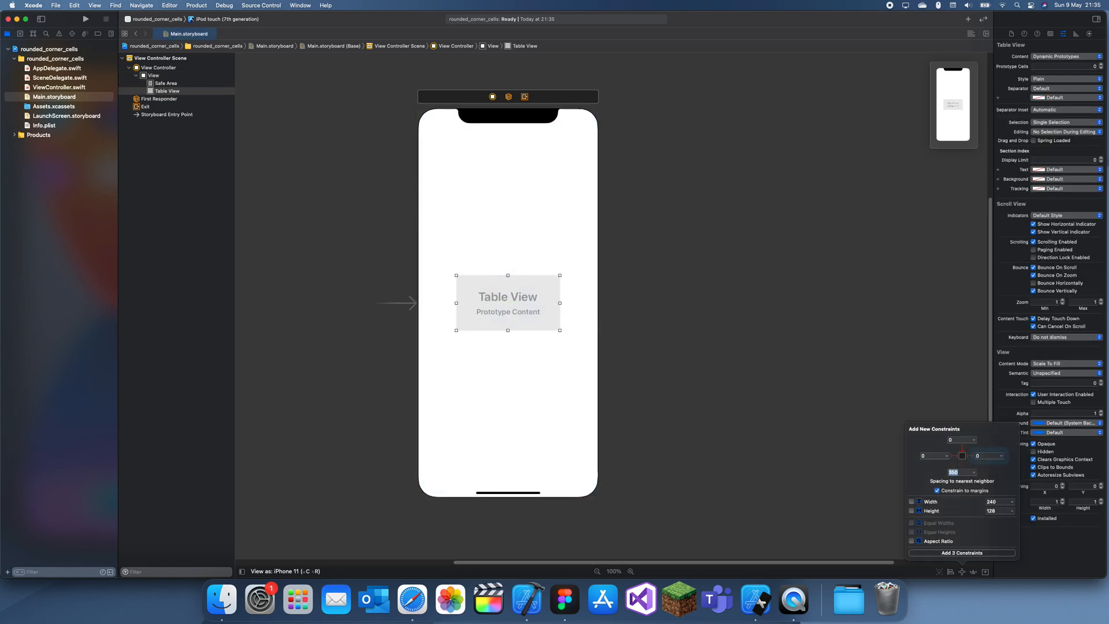
pyautogui.click(960, 552)
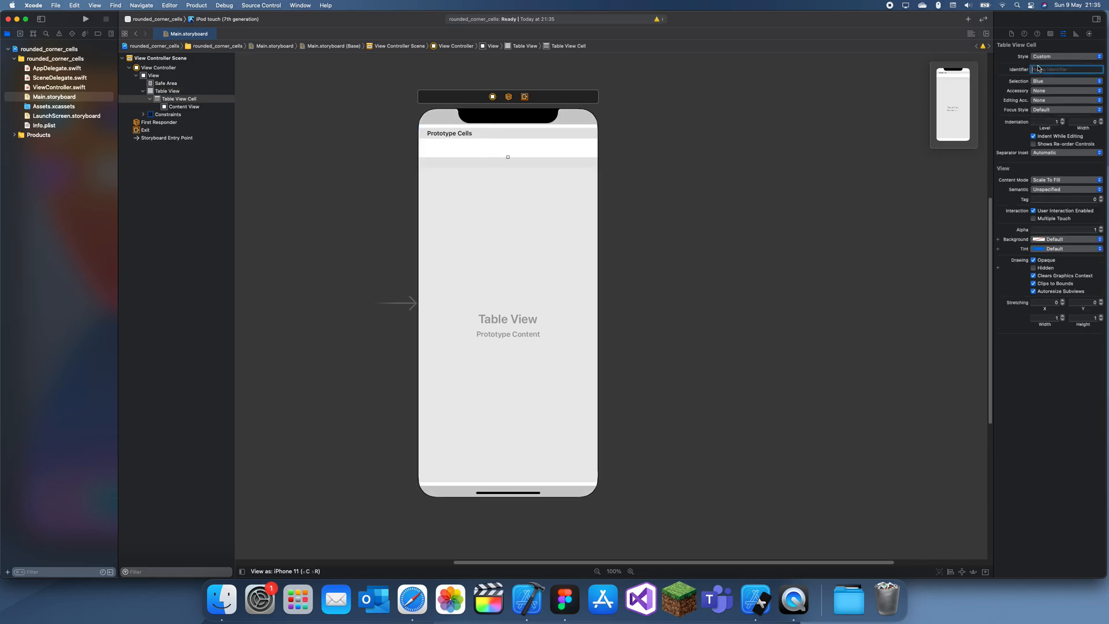
pyautogui.write('cell')
pyautogui.write('ta')
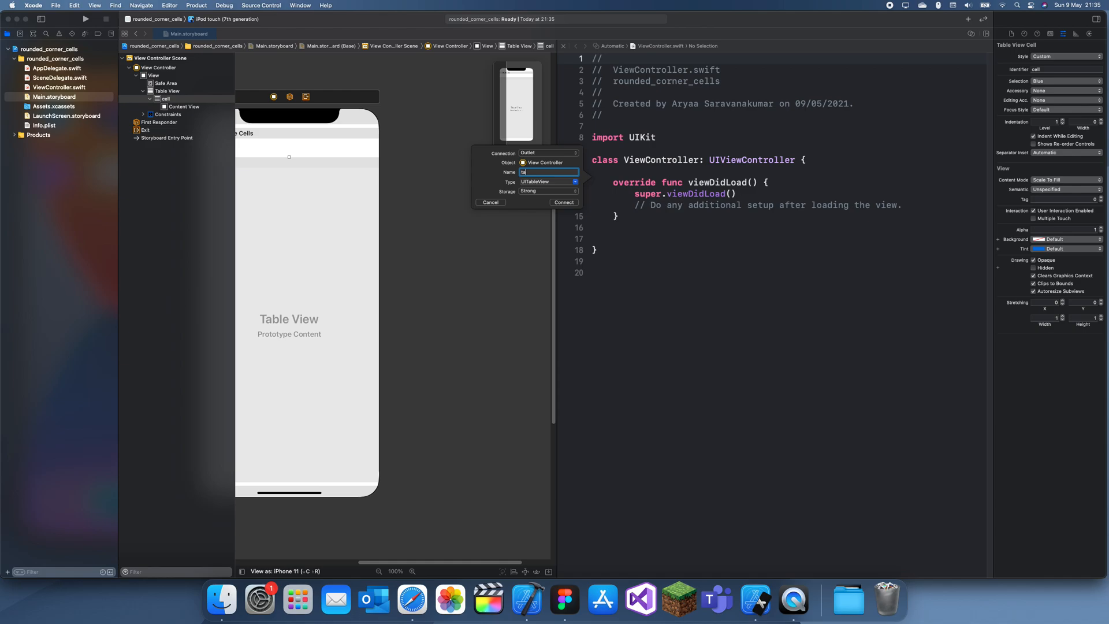
pyautogui.click(563, 202)
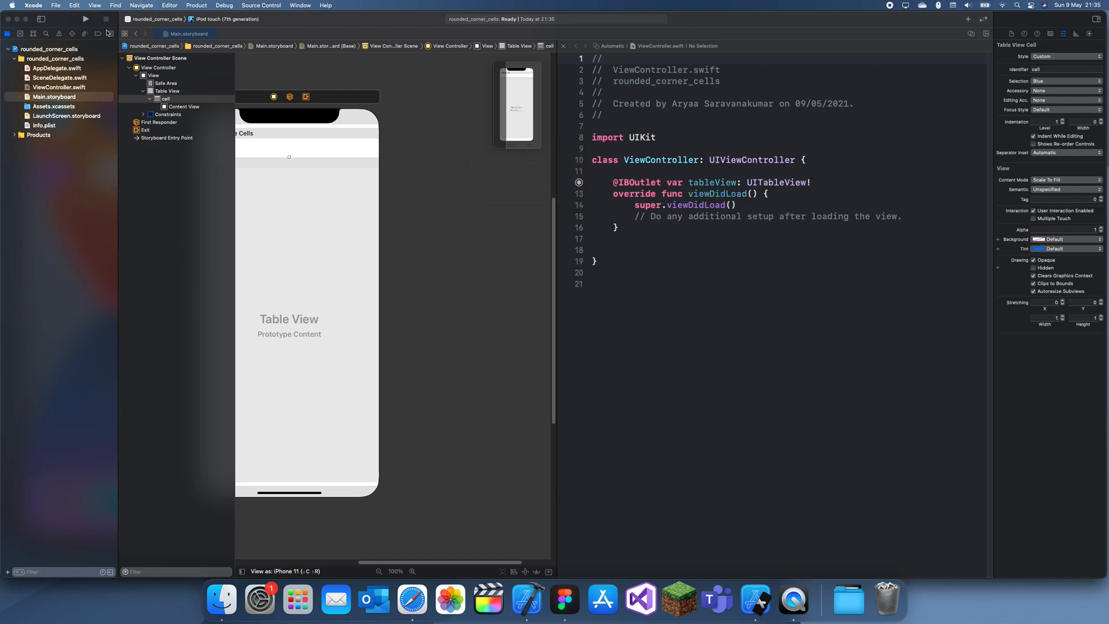
pyautogui.click(256, 33)
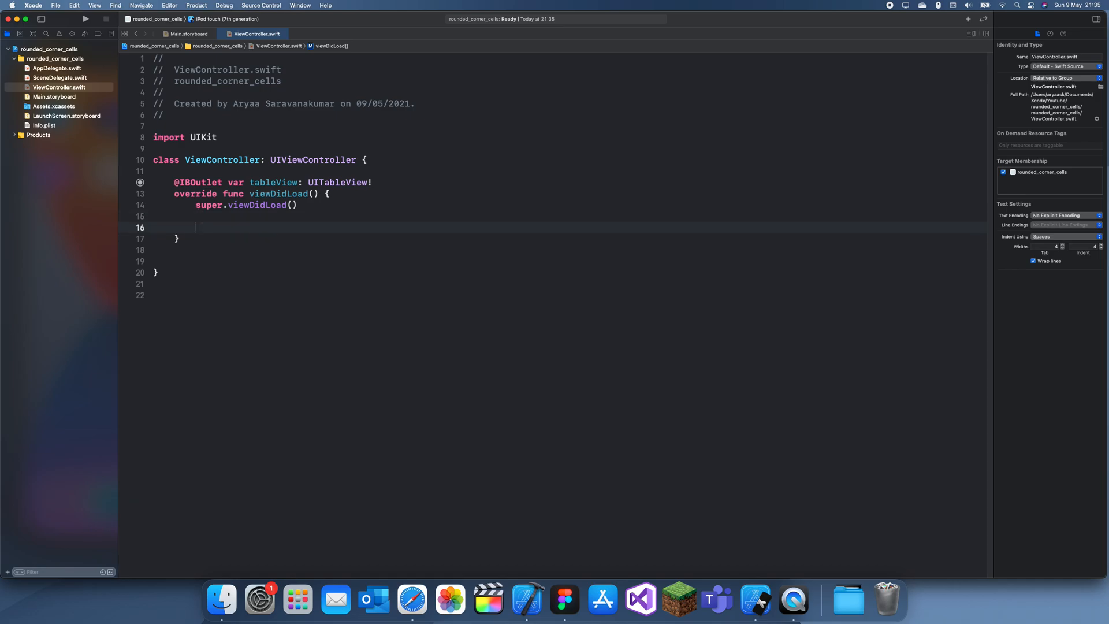
# Set tableView delegate and dataSource to self and declare a UITableViewDelegate/DataSource extension
pyautogui.write('tableView.delegate = self')
pyautogui.write('tableView.dataSource = self')
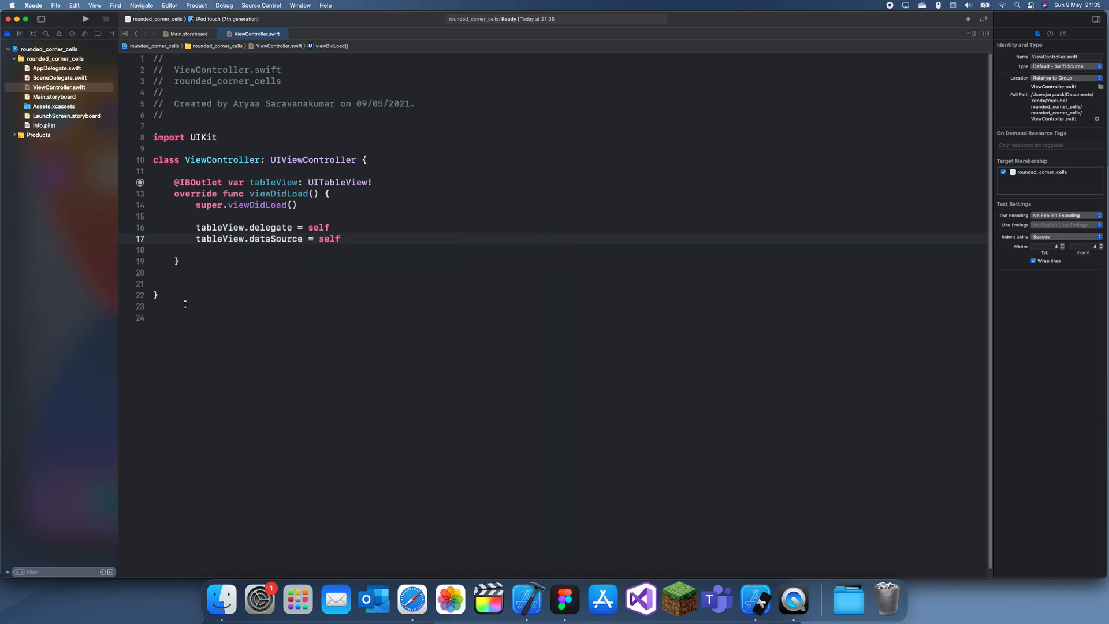
pyautogui.write('extension ViewController:')
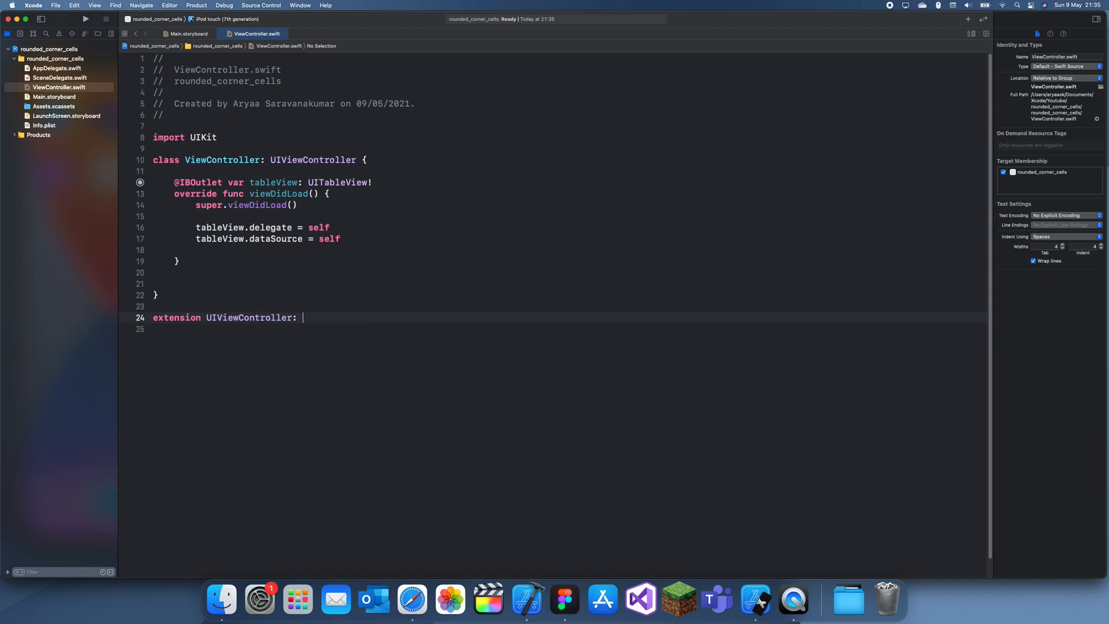
pyautogui.write('UITableViewDelegate,')
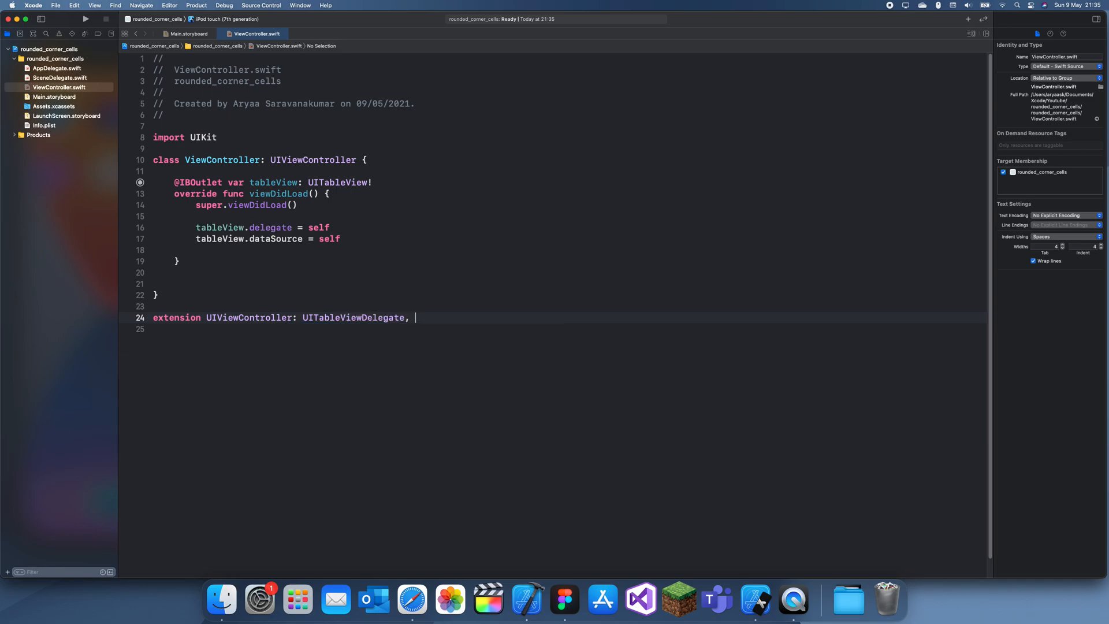
pyautogui.write('UItableViewda')
pyautogui.click(567, 329)
pyautogui.write('{')
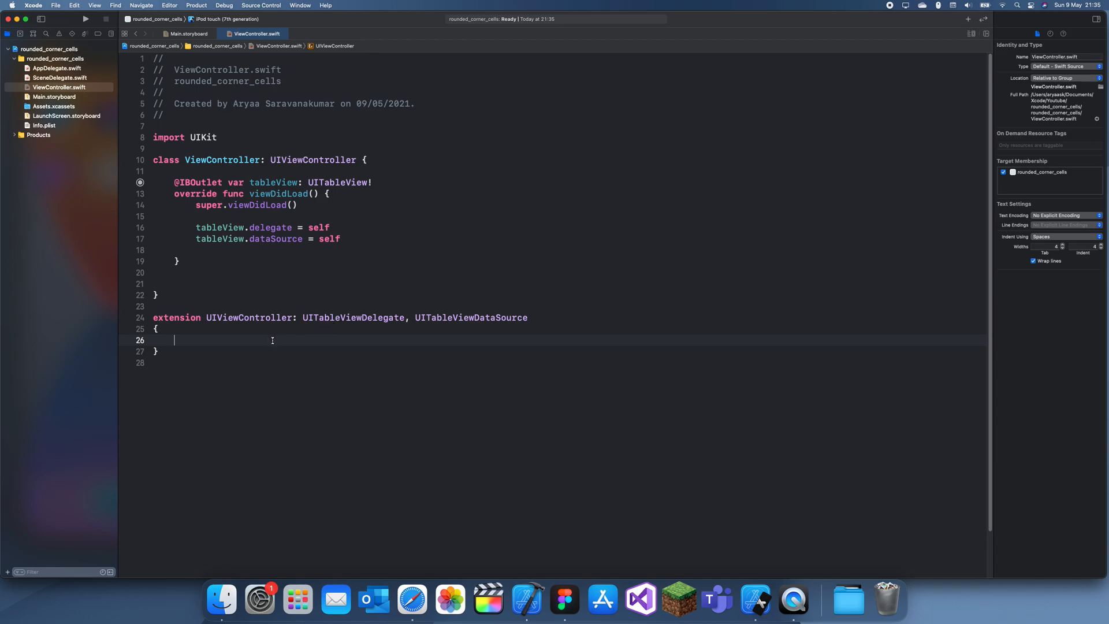
# Insert the numberOfRowsInSection stub and begin its return statement
pyautogui.write('func')
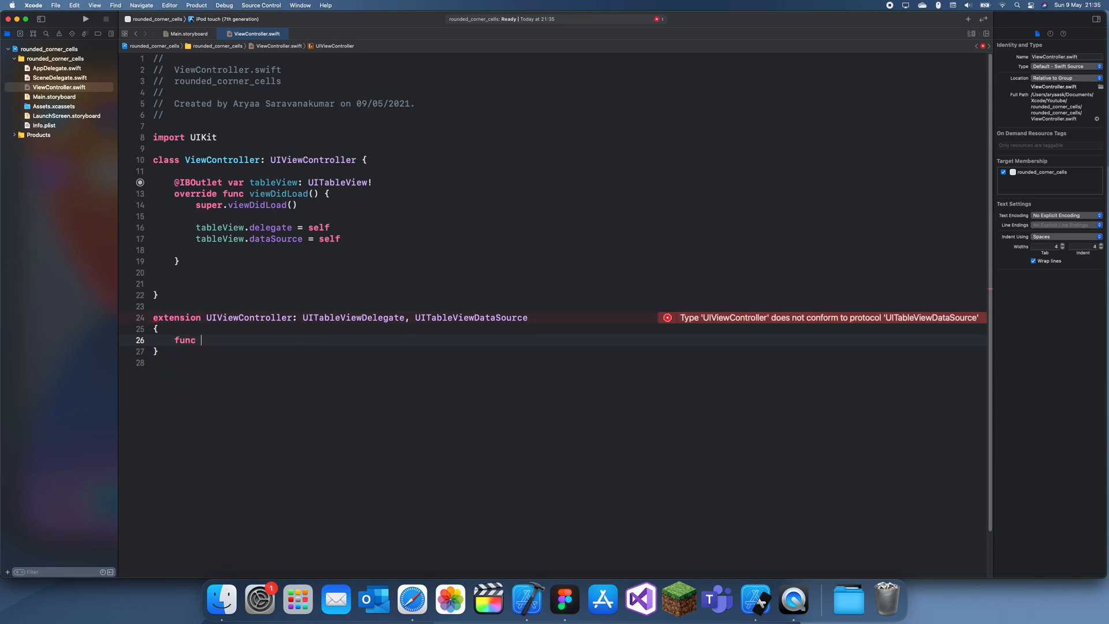
pyautogui.write('nu')
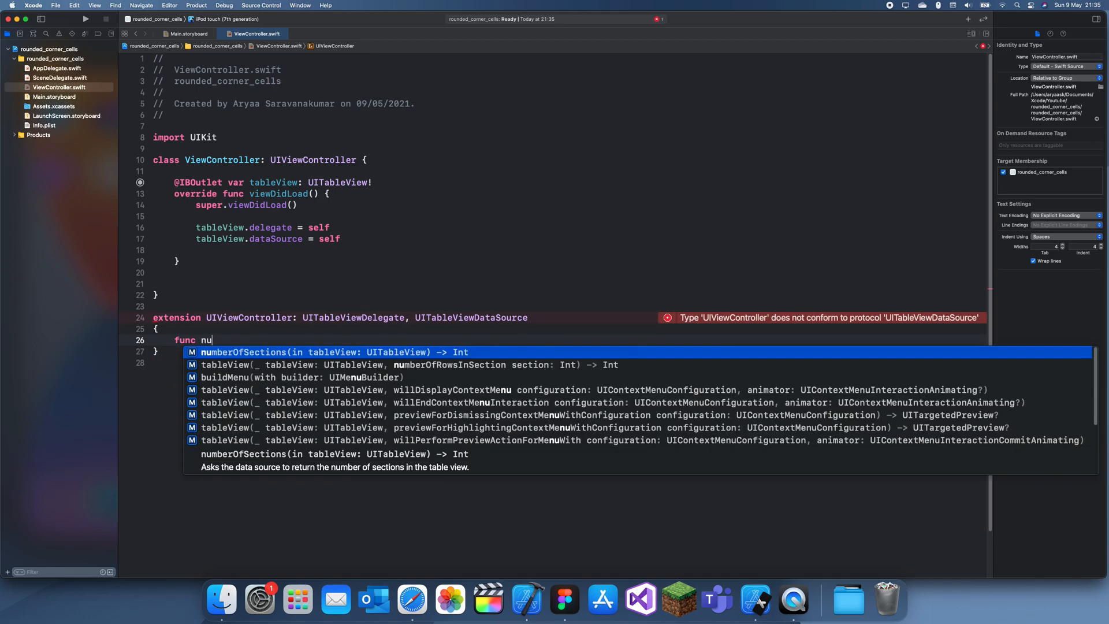
pyautogui.click(409, 364)
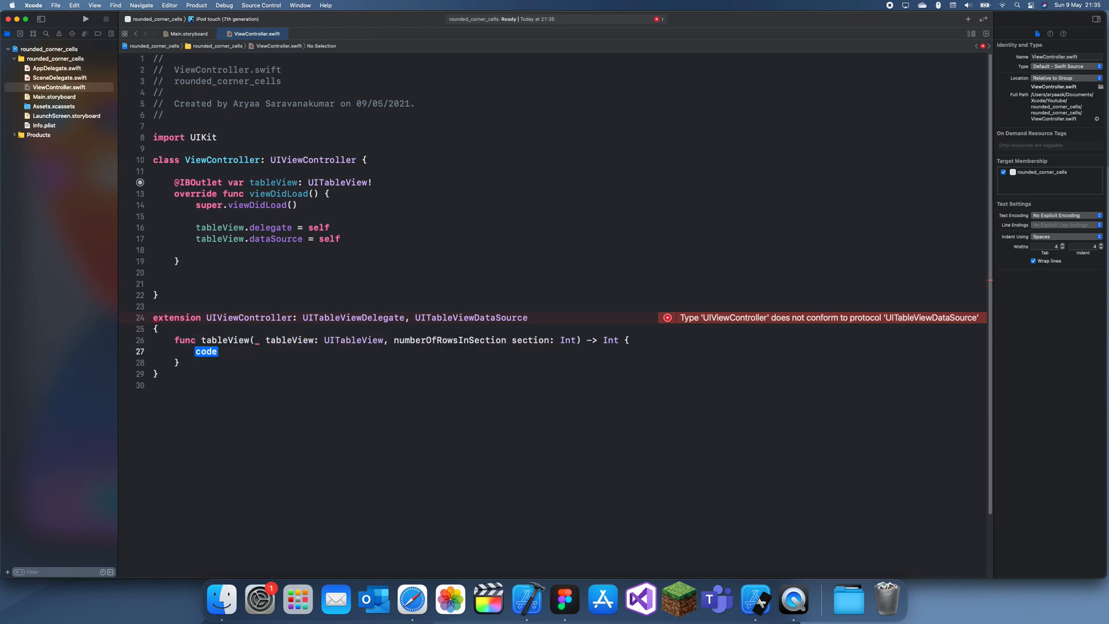
pyautogui.write('return')
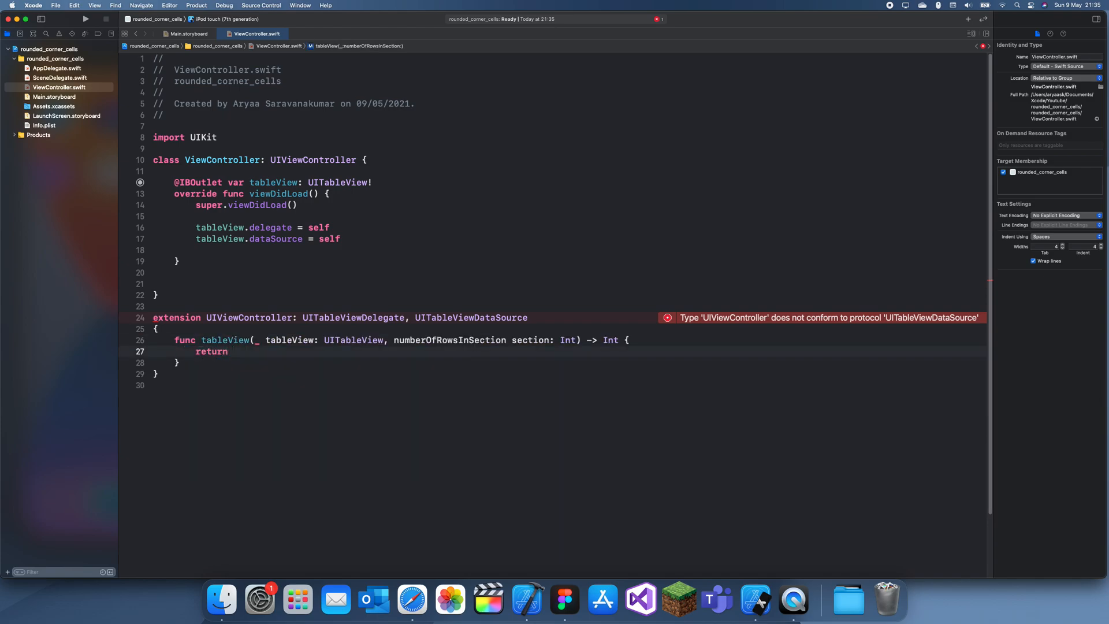
# Declare let numbers = ["0","1","2","3","4","5"] in the view controller
pyautogui.press('return')
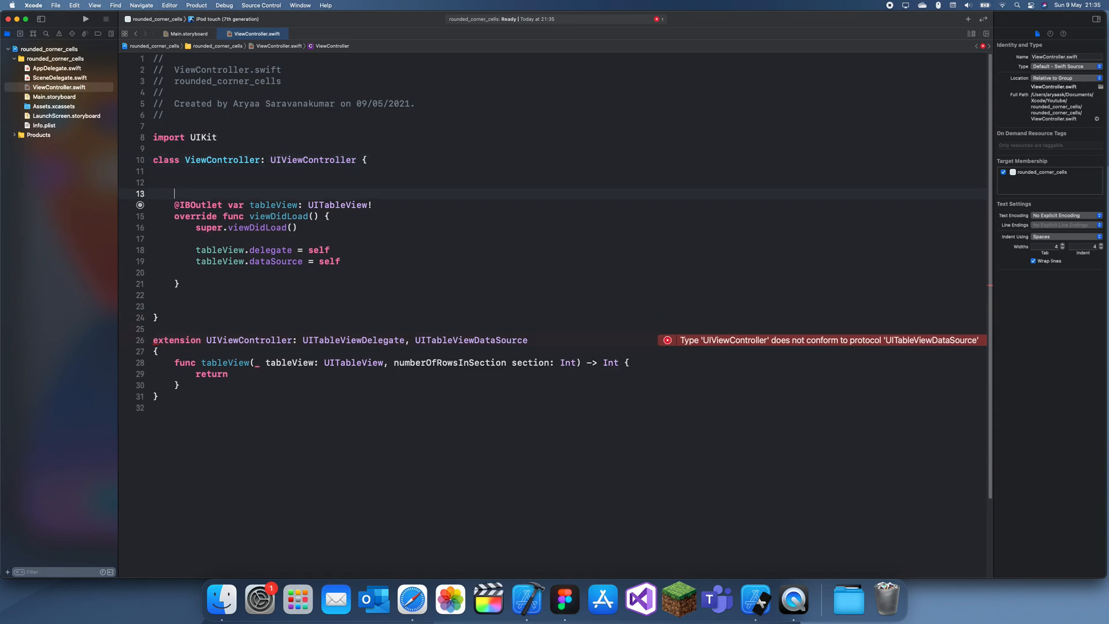
pyautogui.write('let number')
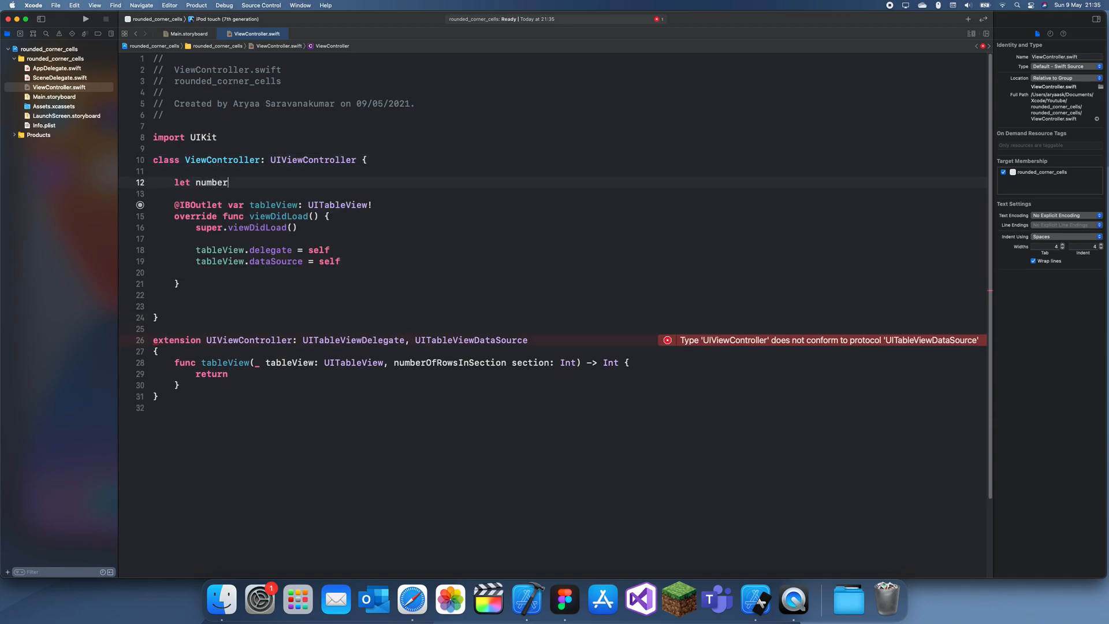
pyautogui.write('s = "')
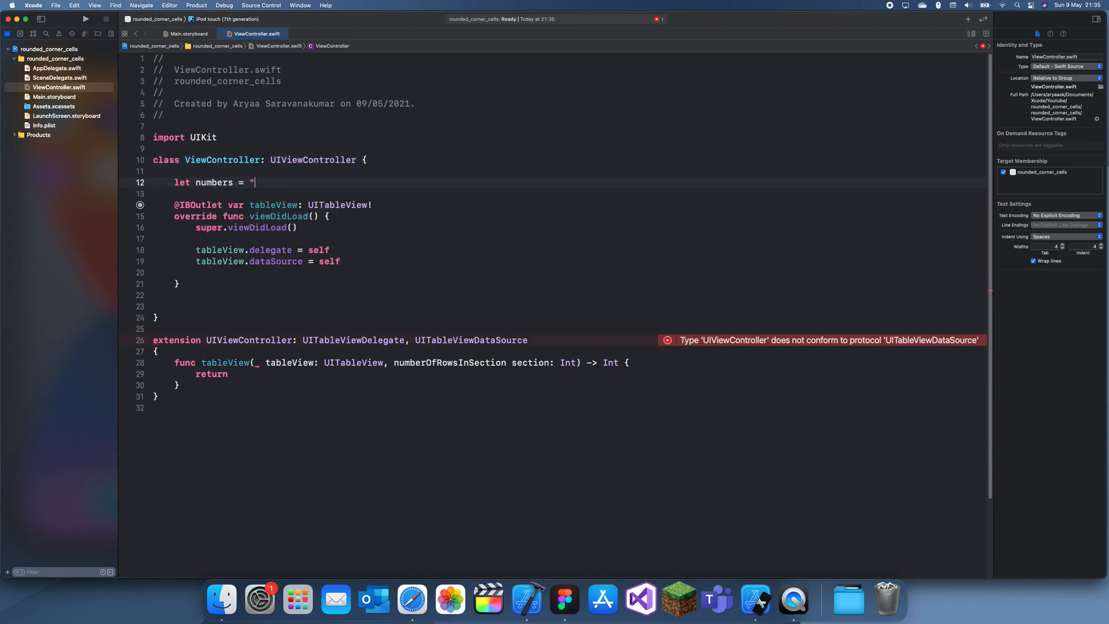
pyautogui.write('[]')
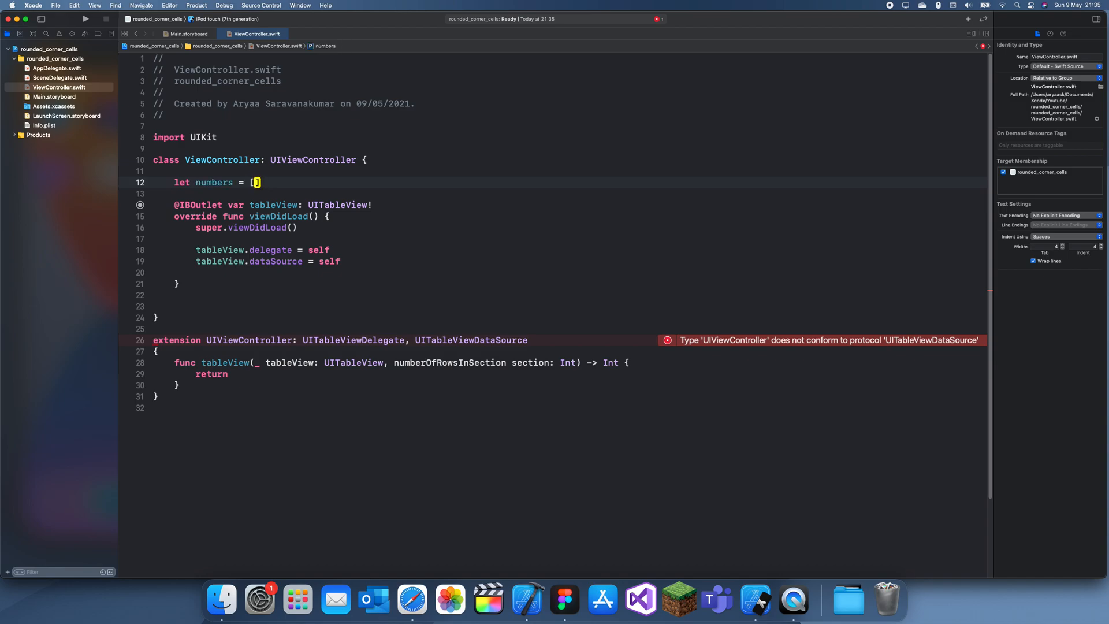
pyautogui.write('"0"')
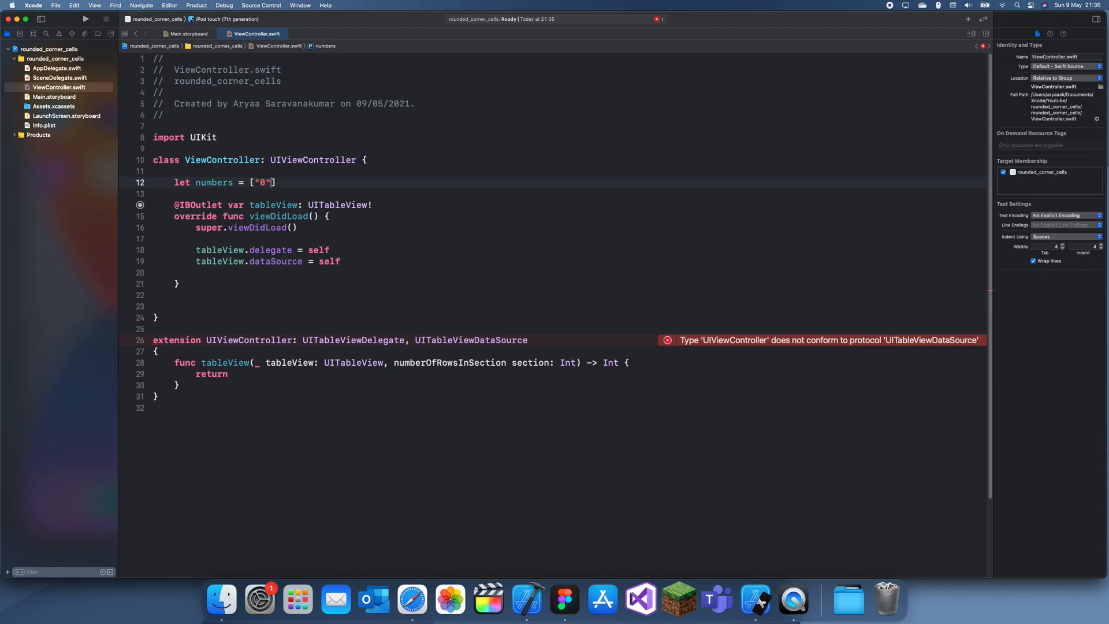
pyautogui.write(', "2"')
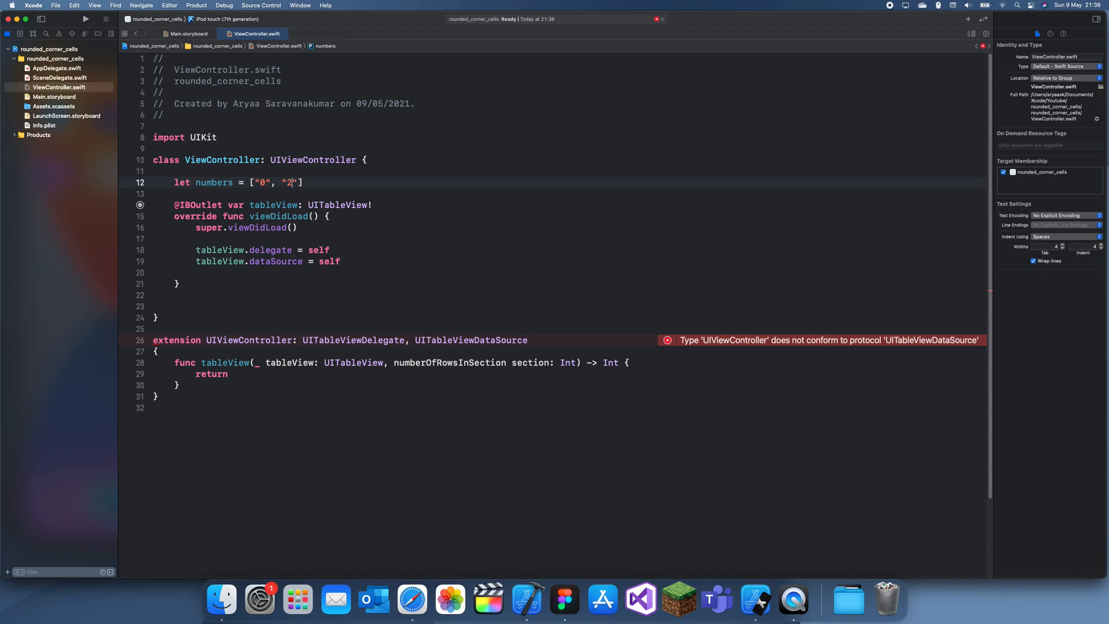
pyautogui.write(', "1",')
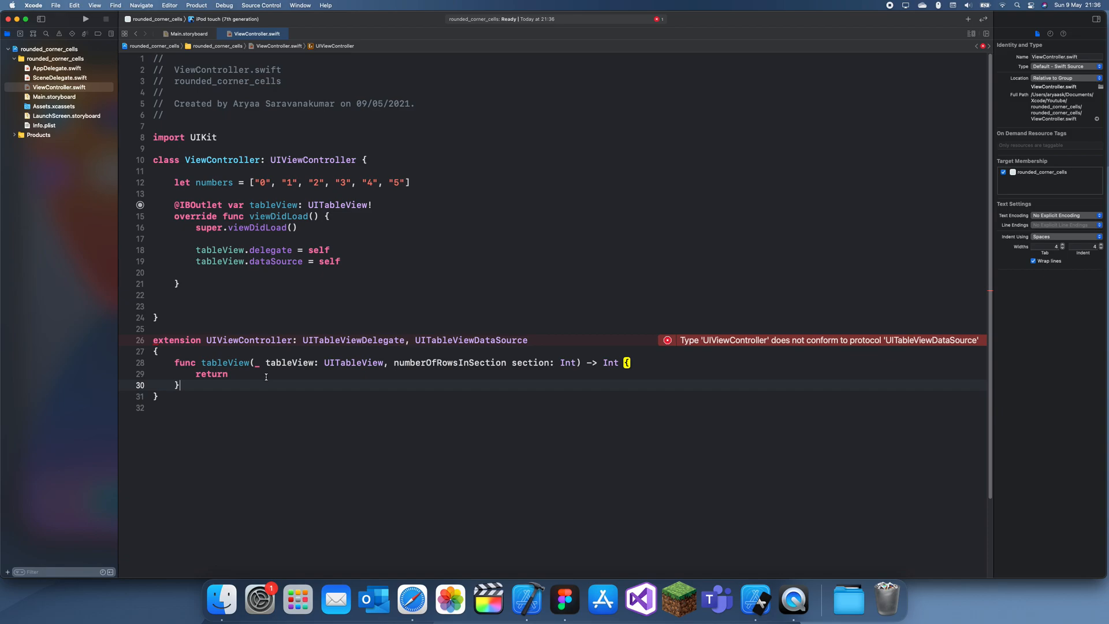
# Return numbers.count from numberOfRowsInSection
pyautogui.write('n')
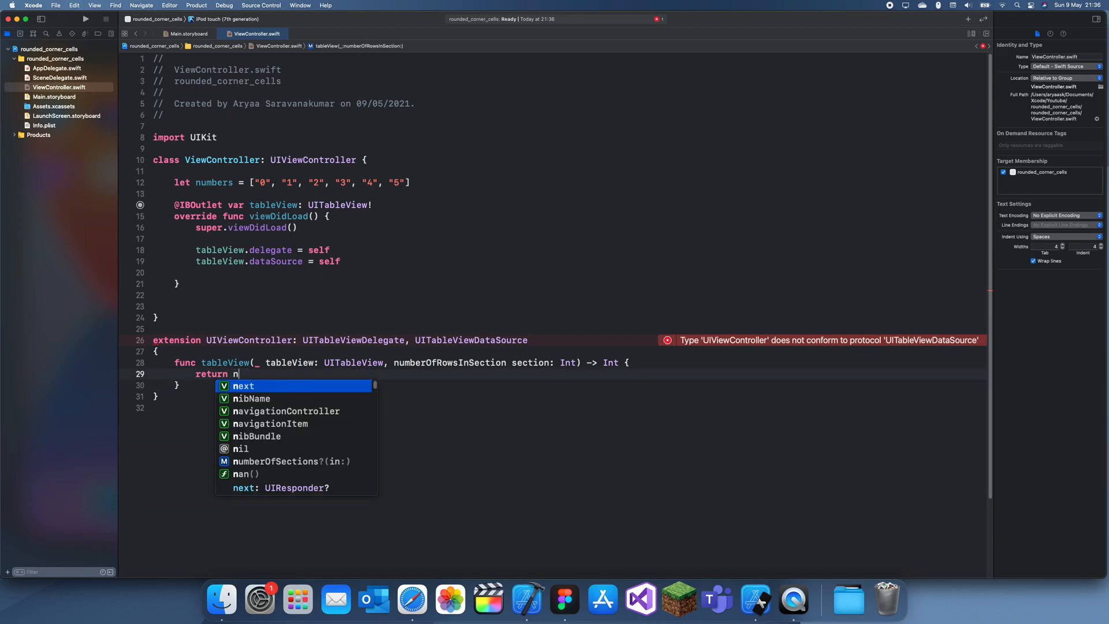
pyautogui.write('umbers.cu')
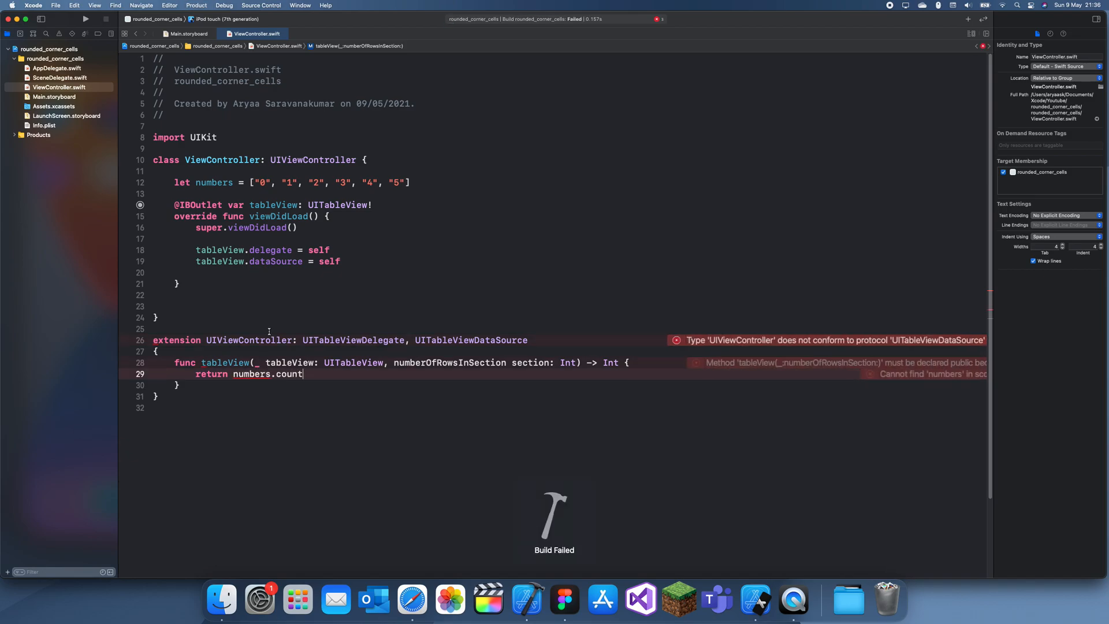
# Add cellForRowAt that dequeues a reusable cell with identifier "cell"
pyautogui.click(181, 385)
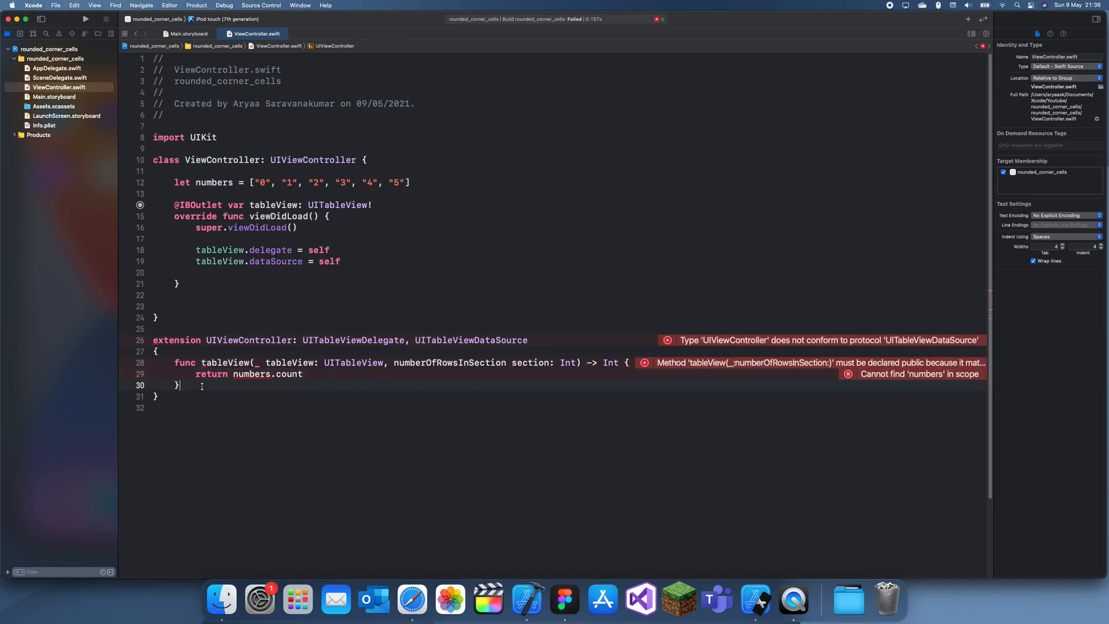
pyautogui.write('func')
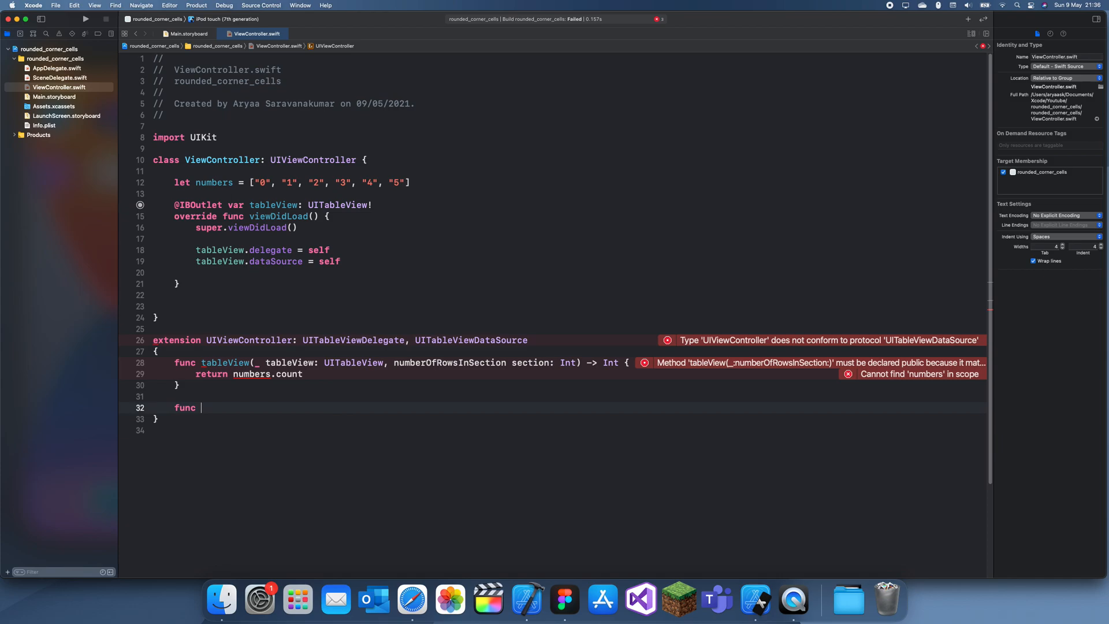
pyautogui.write('c')
pyautogui.write('let')
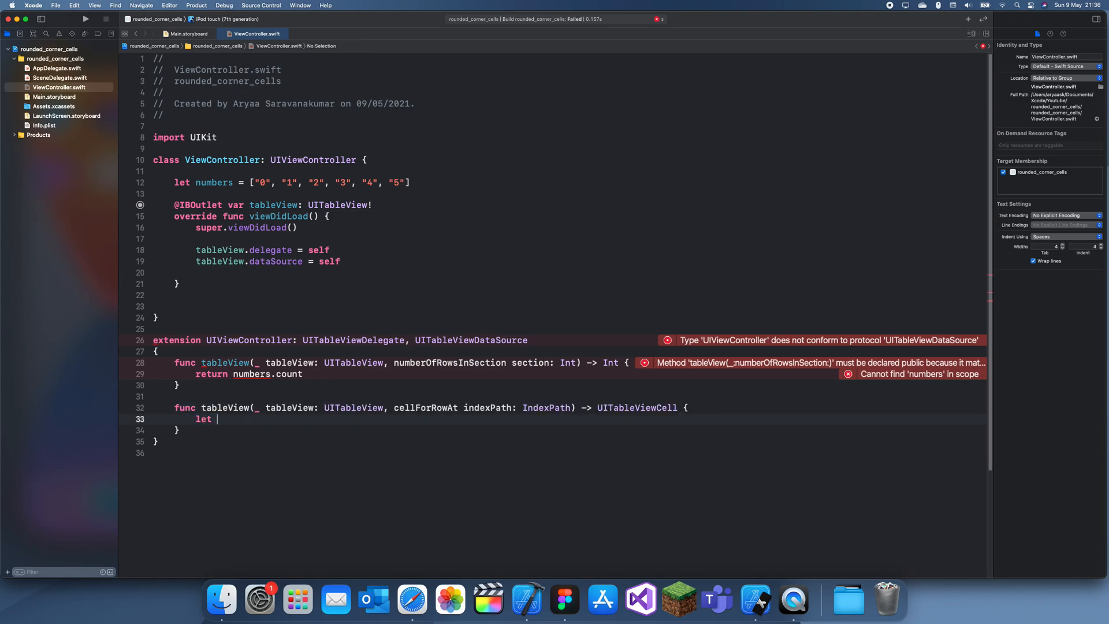
pyautogui.write('cell = tableView.dequeueReusableCell(withIdentifier: ?, for: IndexPath')
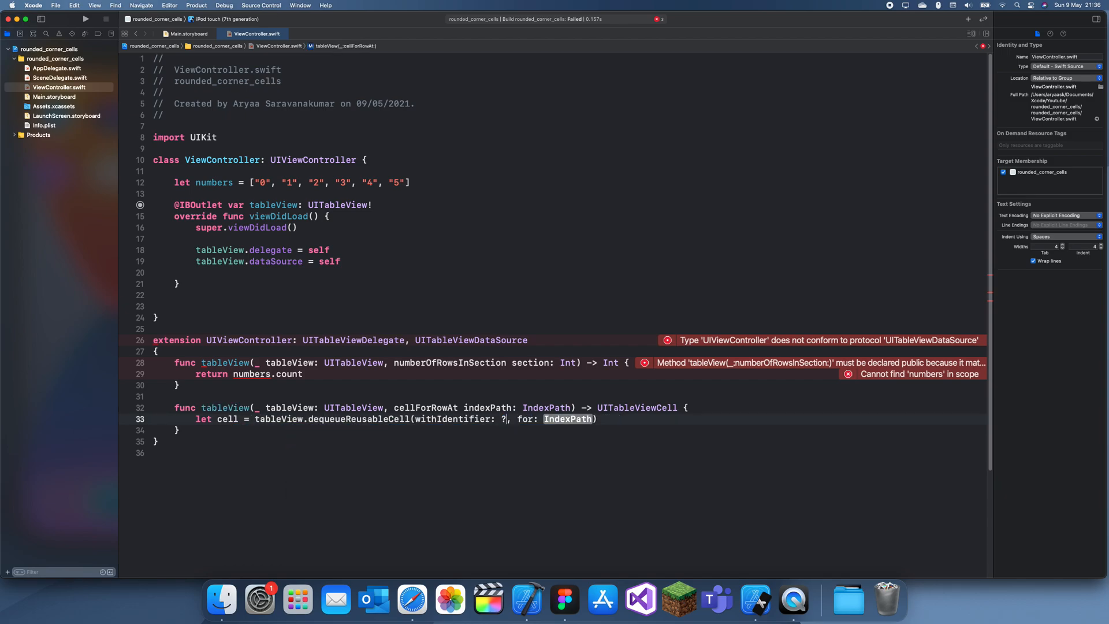
pyautogui.write('"cell", for: i')
pyautogui.write('cell.')
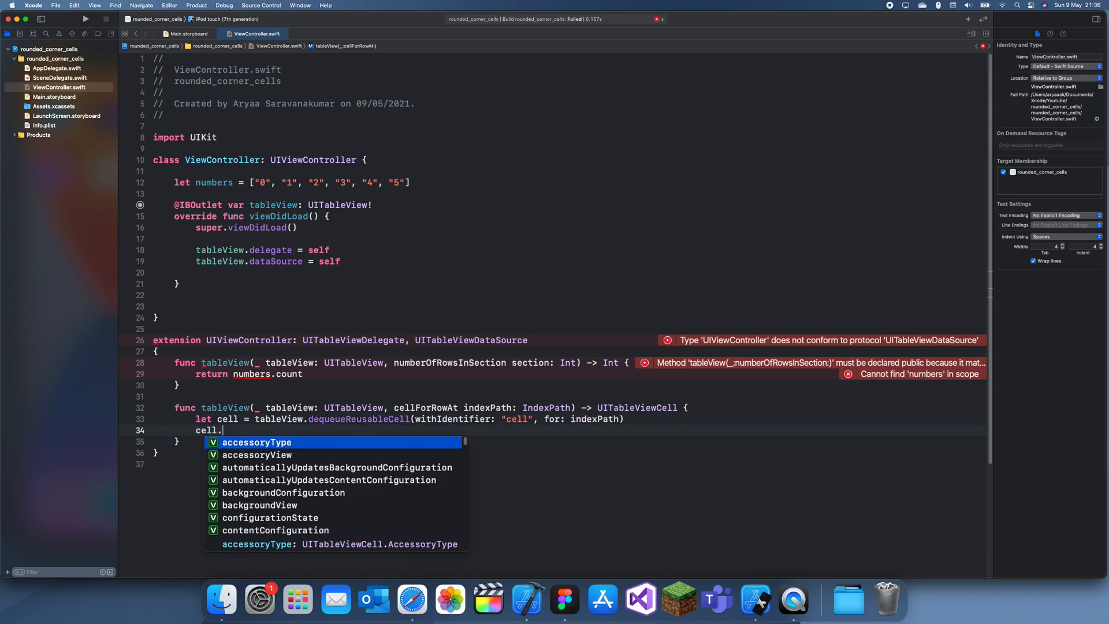
# Set cell.textLabel?.text to numbers[indexPath.row] and return the cell
pyautogui.write('textLabel?.text')
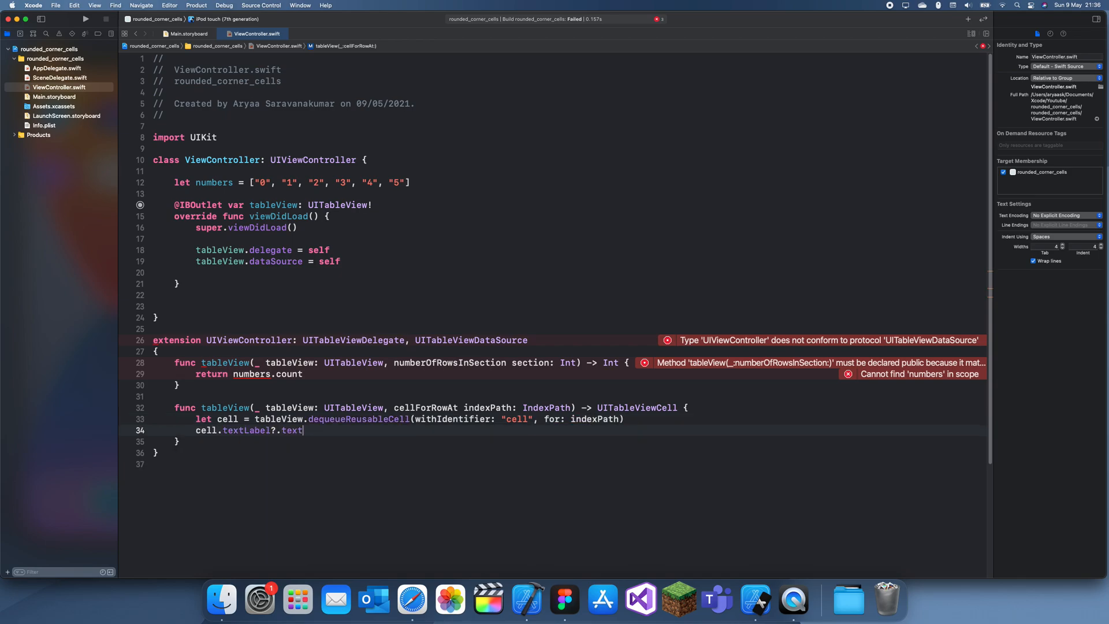
pyautogui.write('= nu')
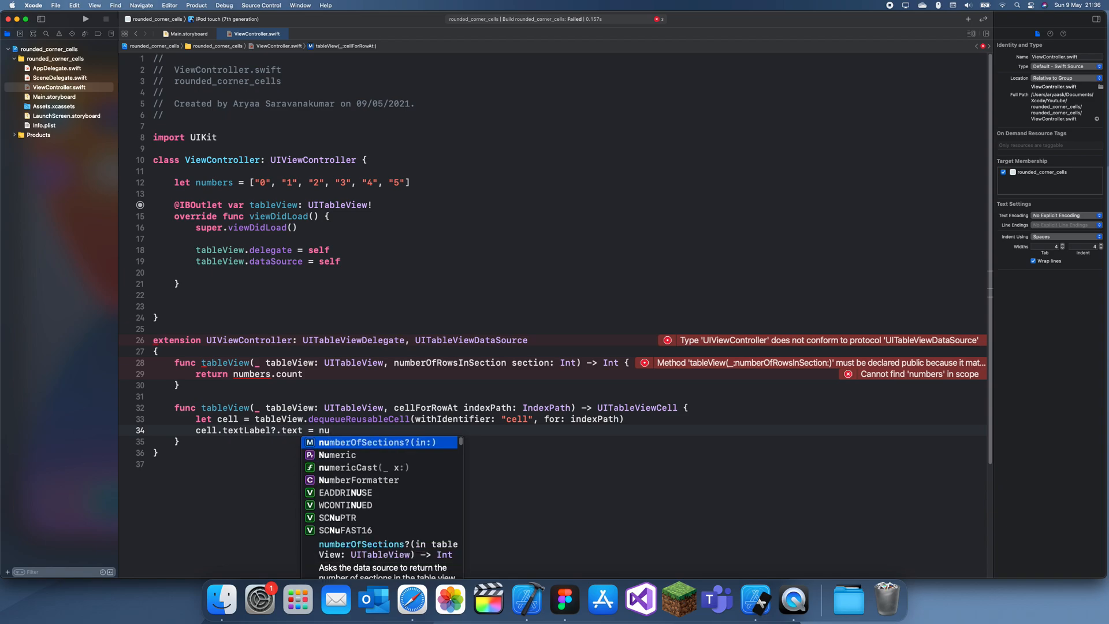
pyautogui.write('mbers[indexPath.row')
pyautogui.write('return cel')
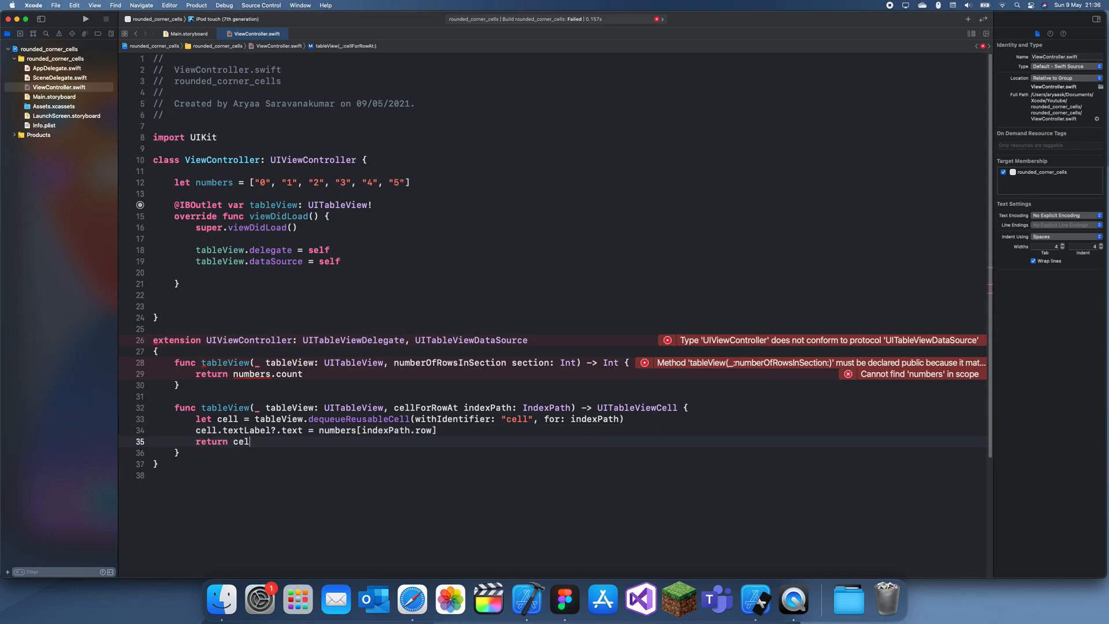
pyautogui.click(226, 19)
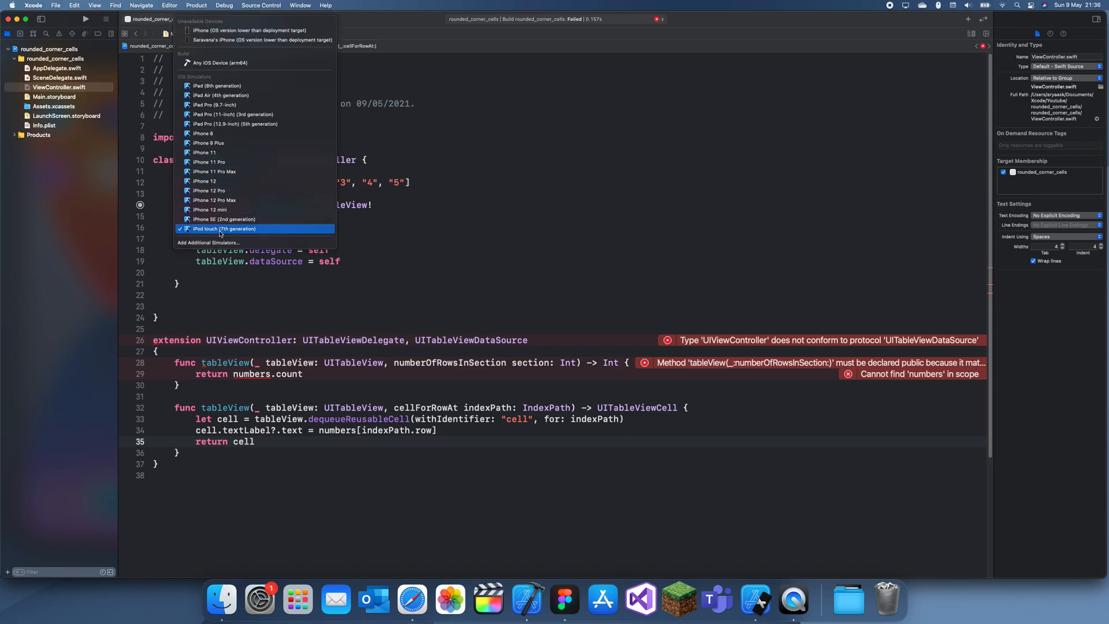
# Target iPhone 12 mini, fix the extension to ViewController, and run the app
pyautogui.click(209, 209)
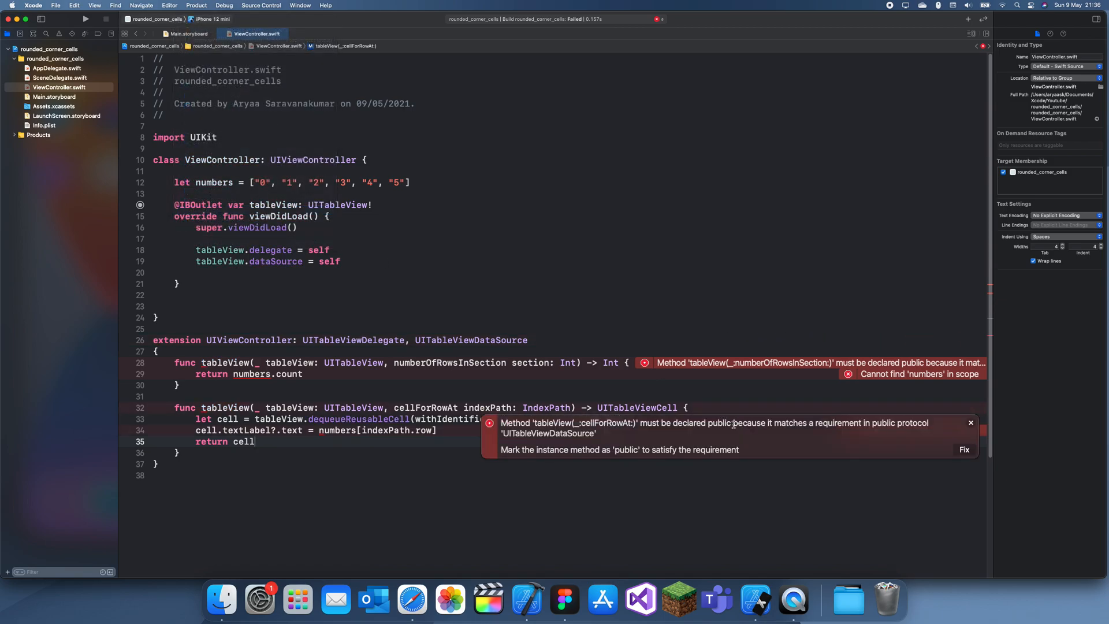
pyautogui.moveTo(633, 423)
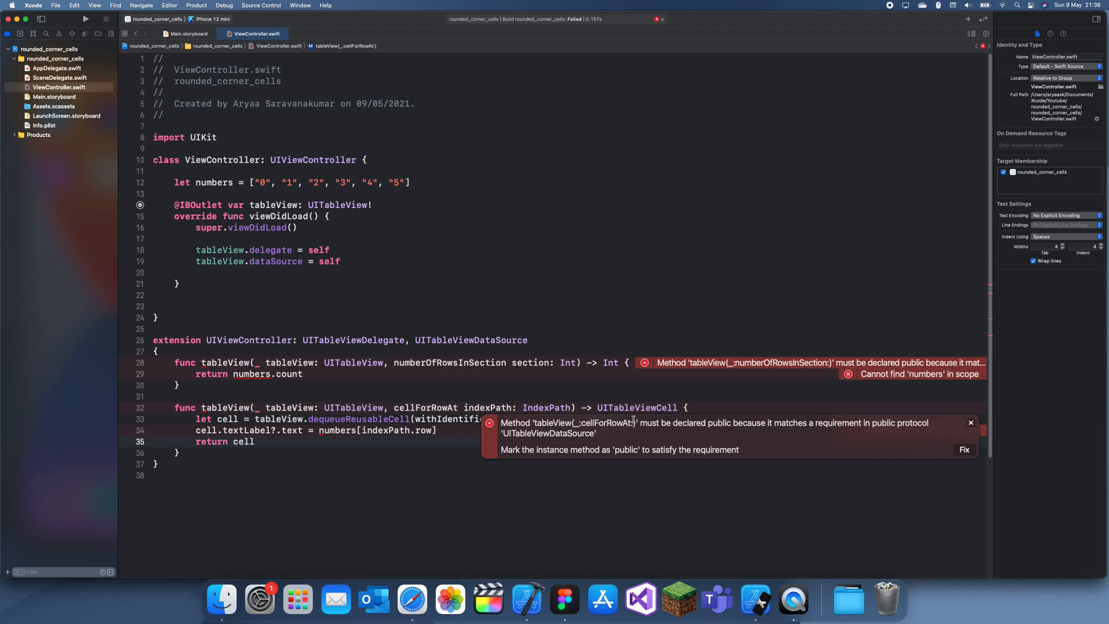
pyautogui.click(969, 423)
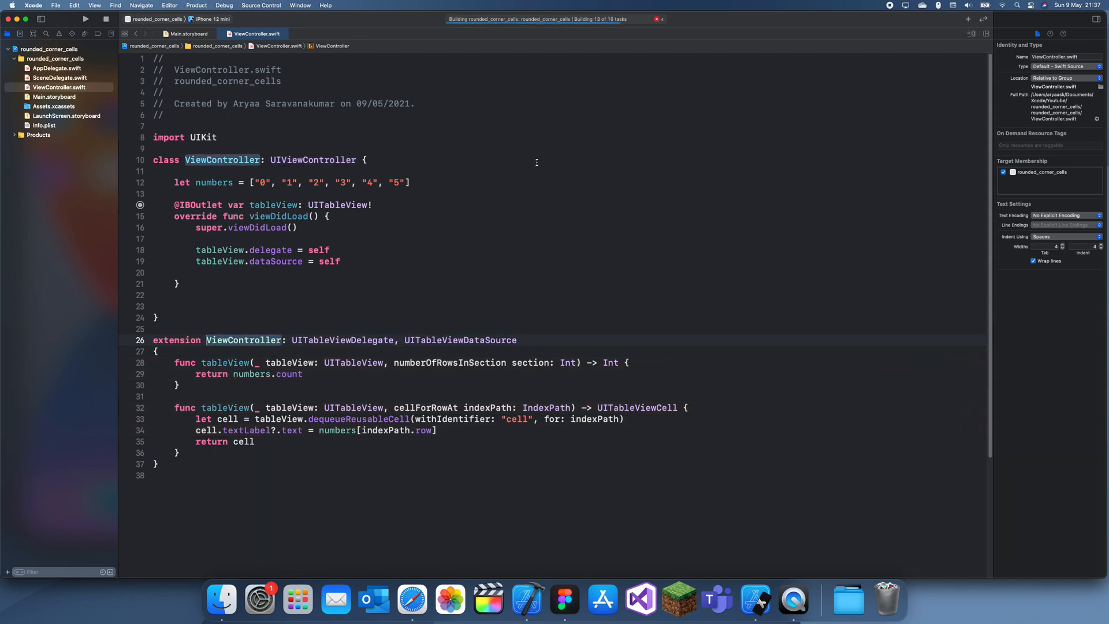
pyautogui.click(84, 20)
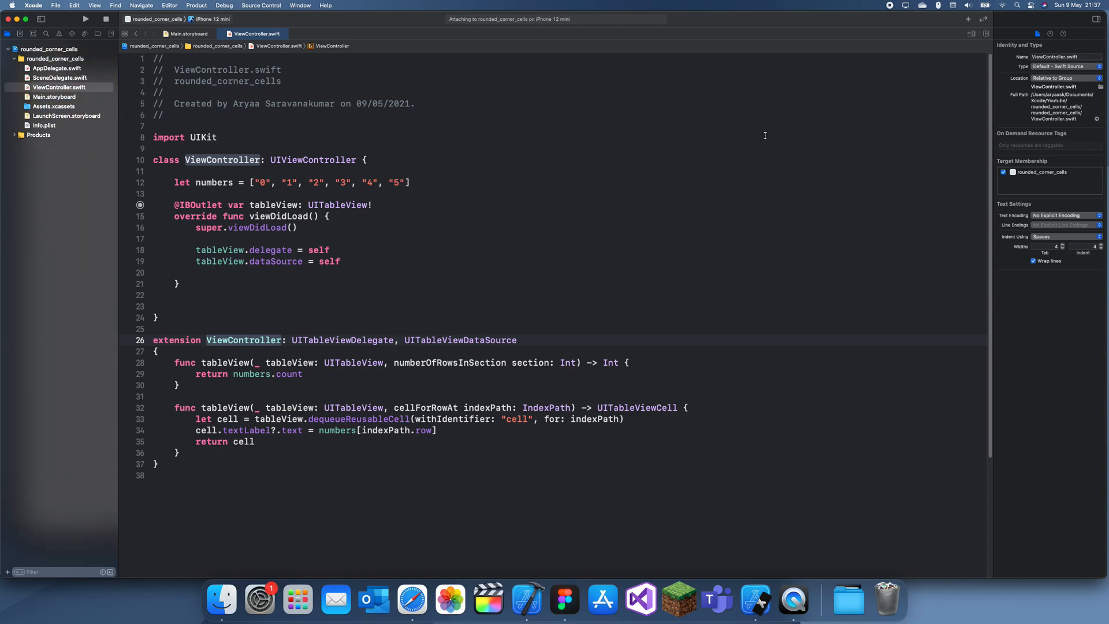
pyautogui.click(84, 18)
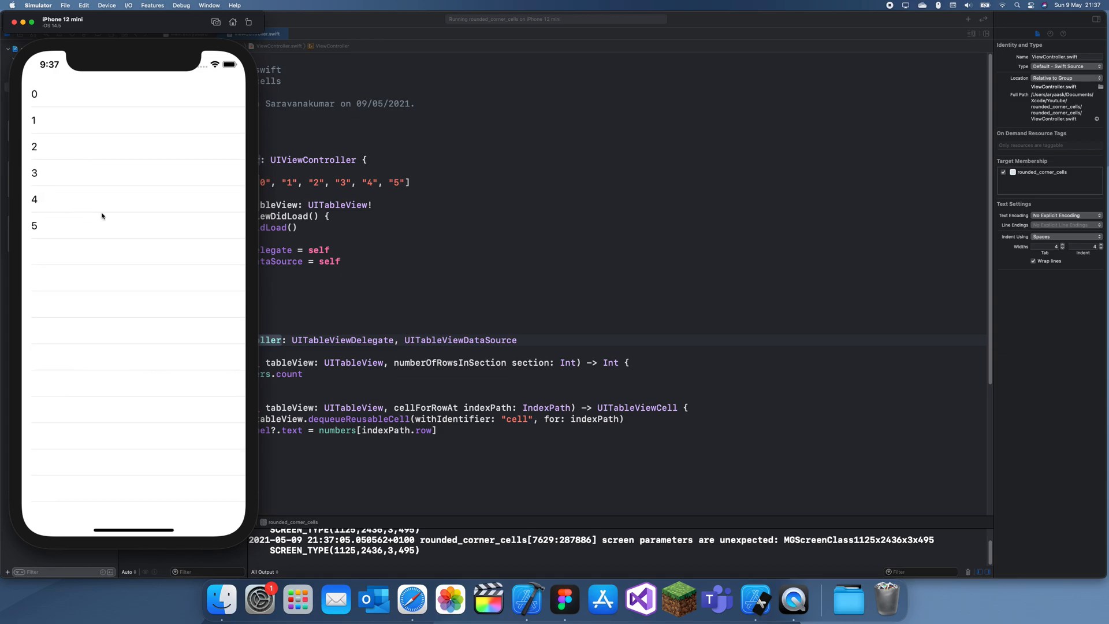
pyautogui.moveTo(431, 351)
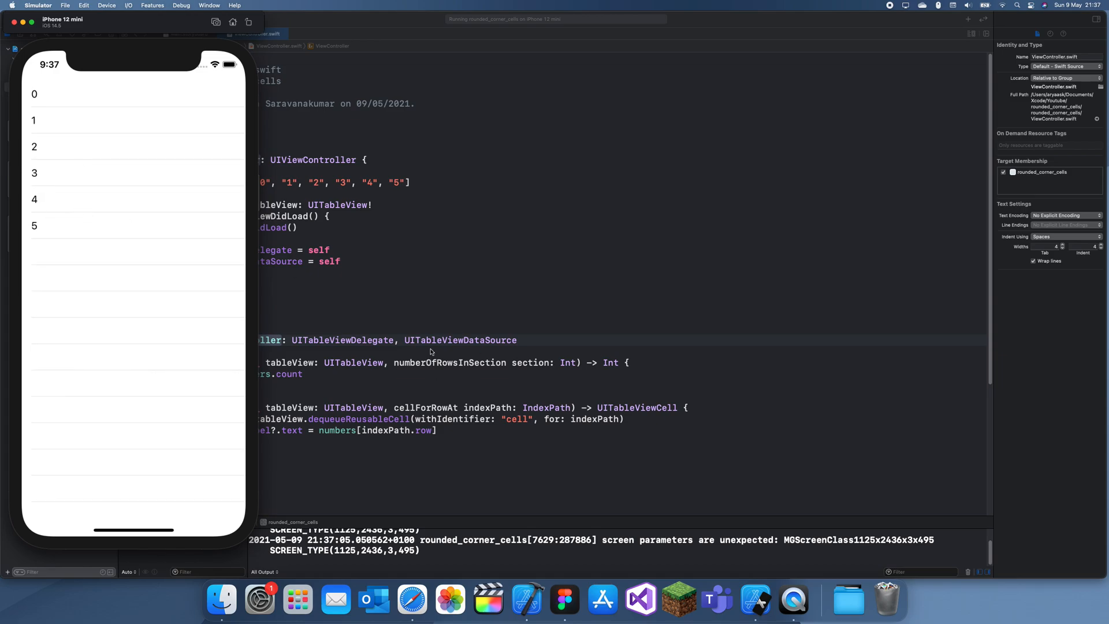
pyautogui.moveTo(119, 243)
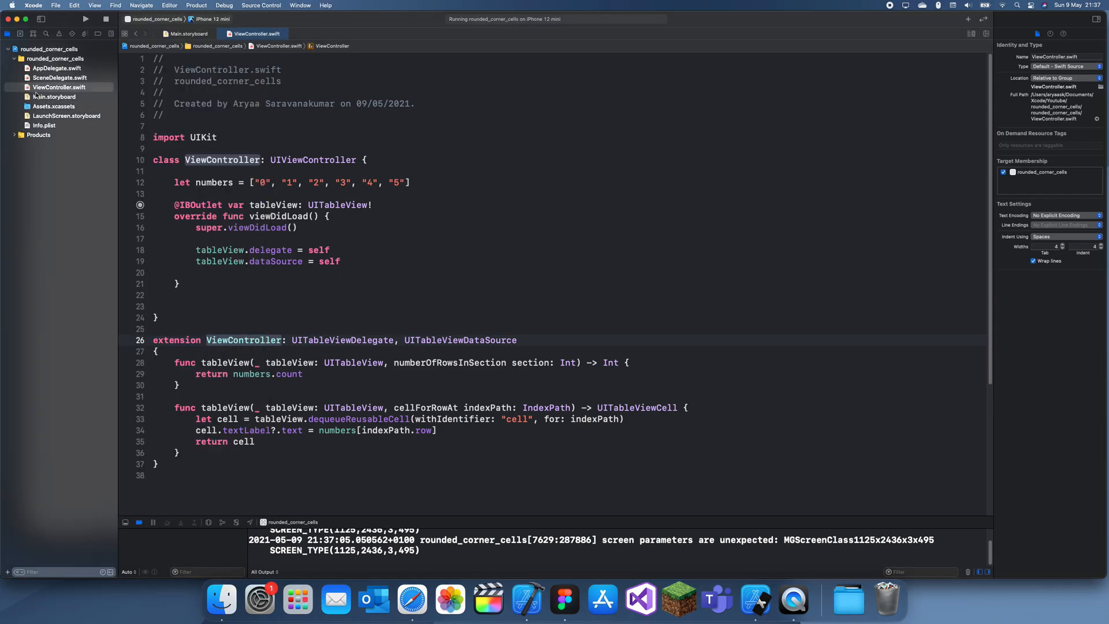
# Make the storyboard table view Inset Grouped with System Grouped Background
pyautogui.click(187, 34)
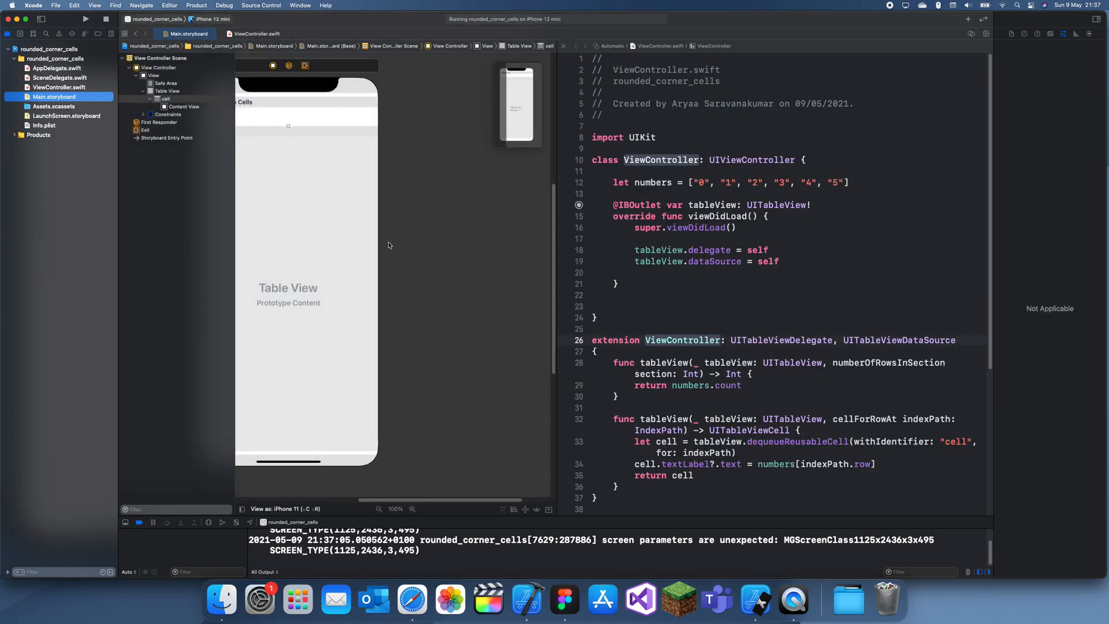
pyautogui.click(168, 90)
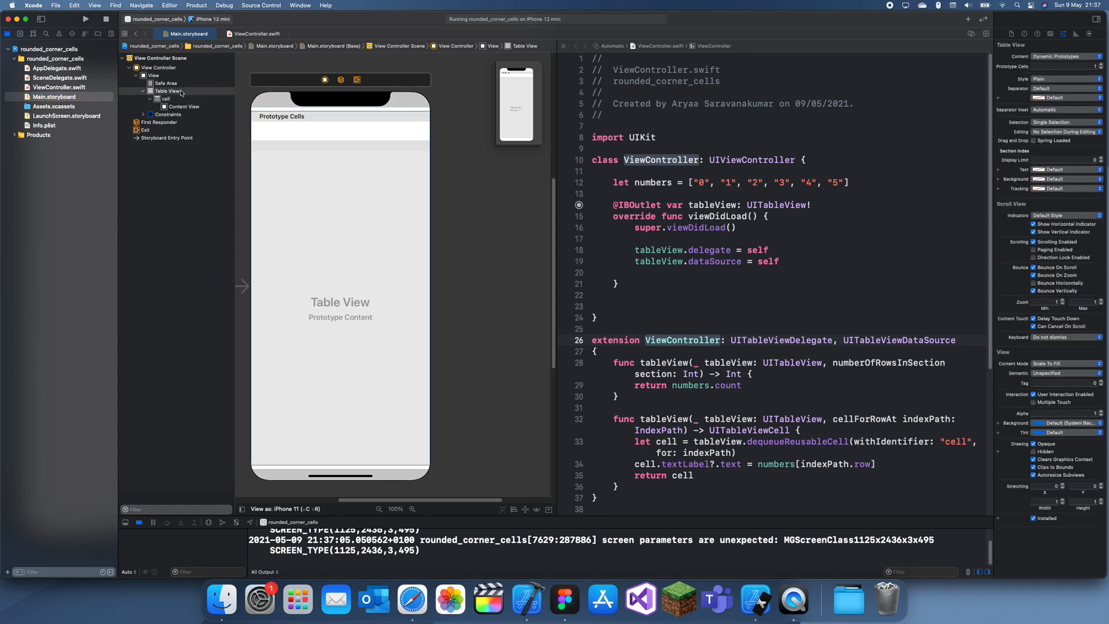
pyautogui.click(166, 91)
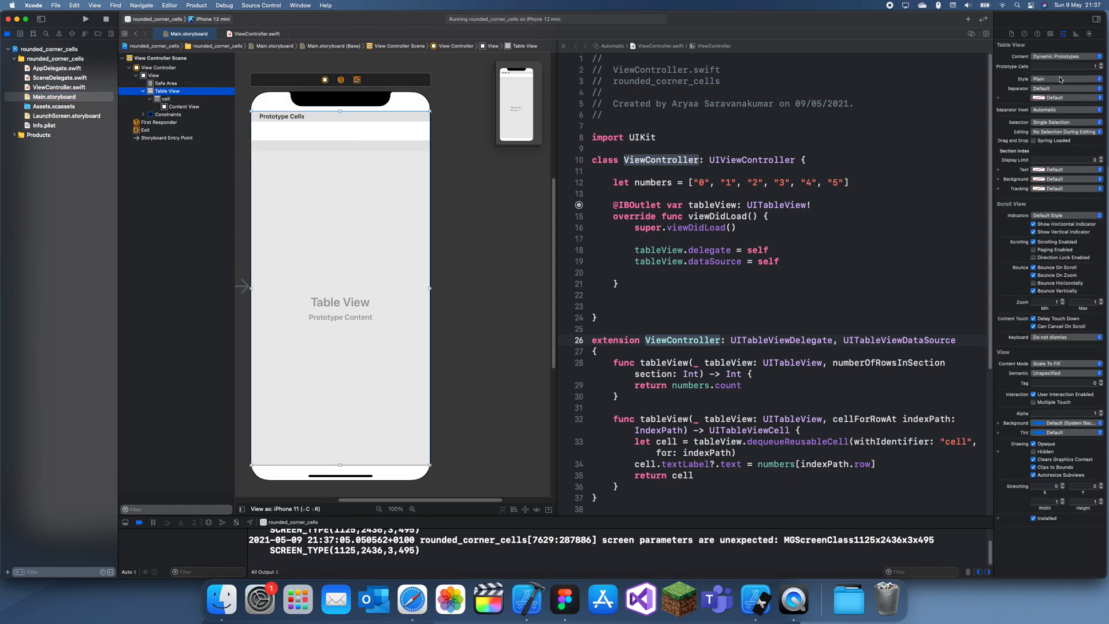
pyautogui.click(1061, 78)
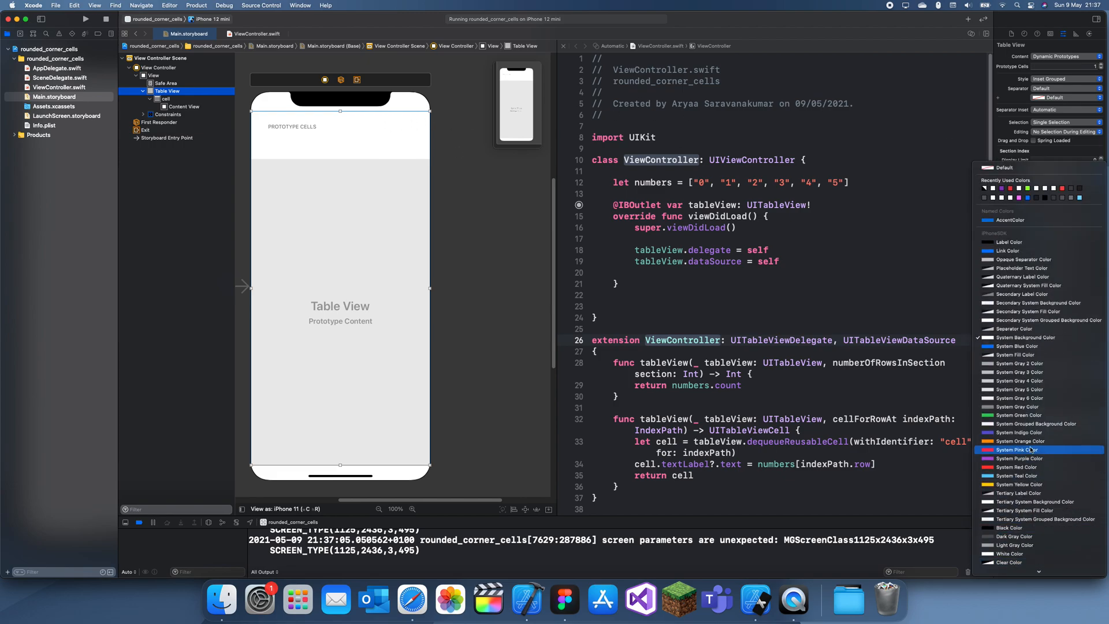
pyautogui.click(1019, 450)
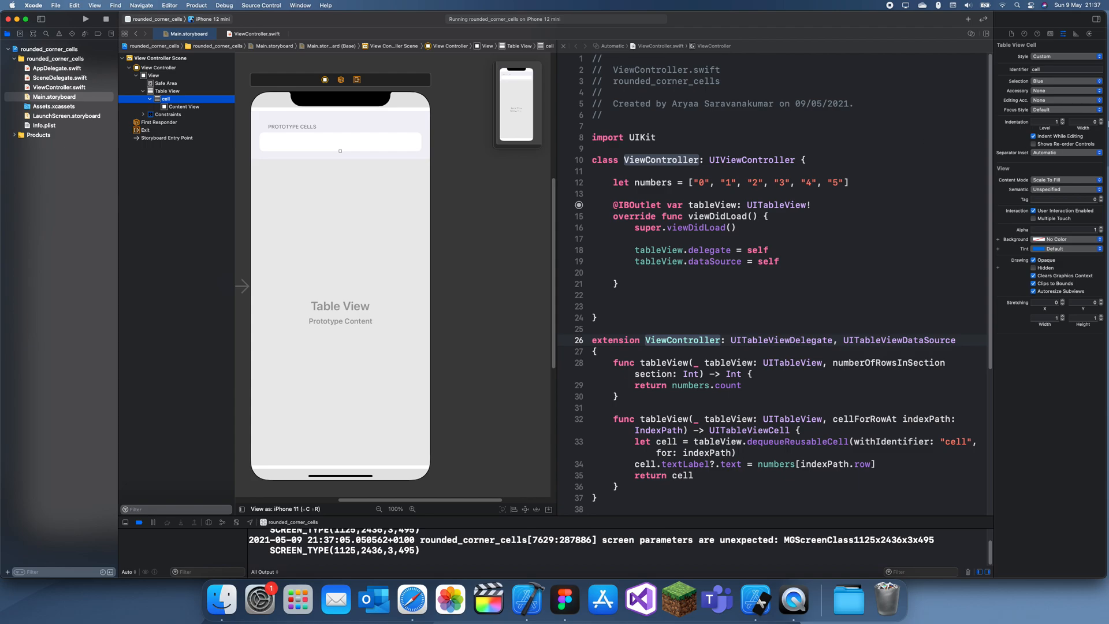
# Give the prototype cell the System Background Color
pyautogui.click(1061, 239)
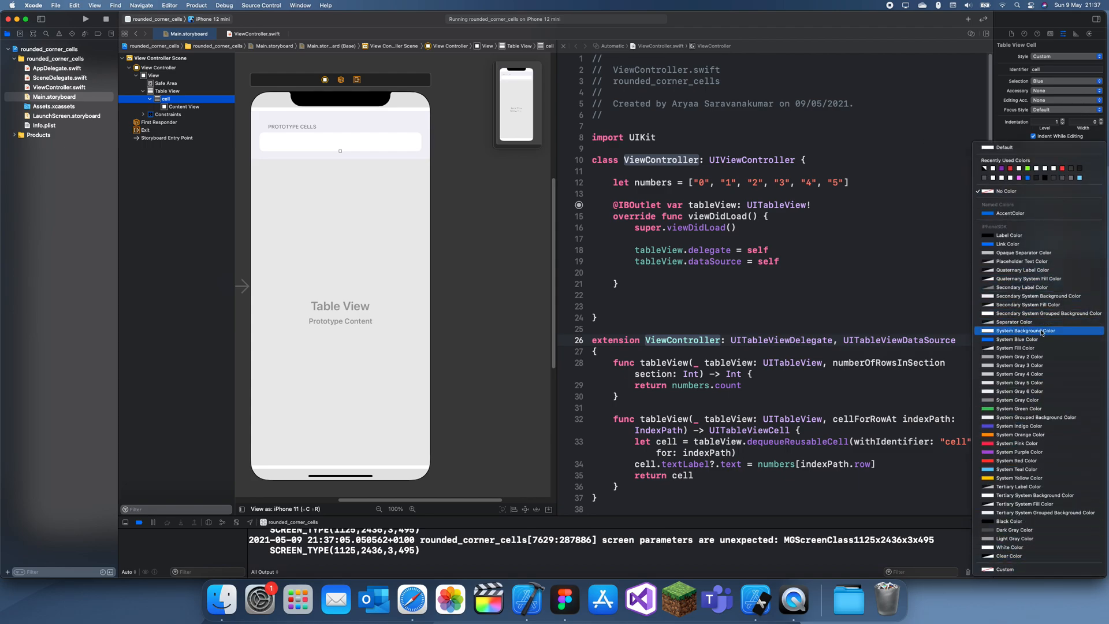
pyautogui.click(1023, 330)
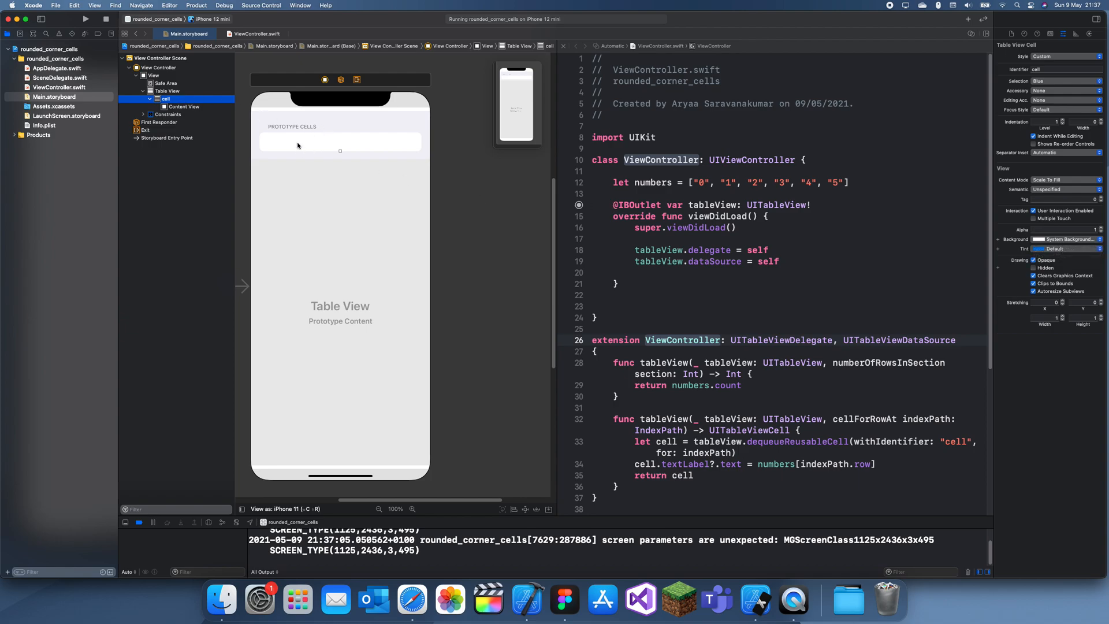
pyautogui.moveTo(292, 120)
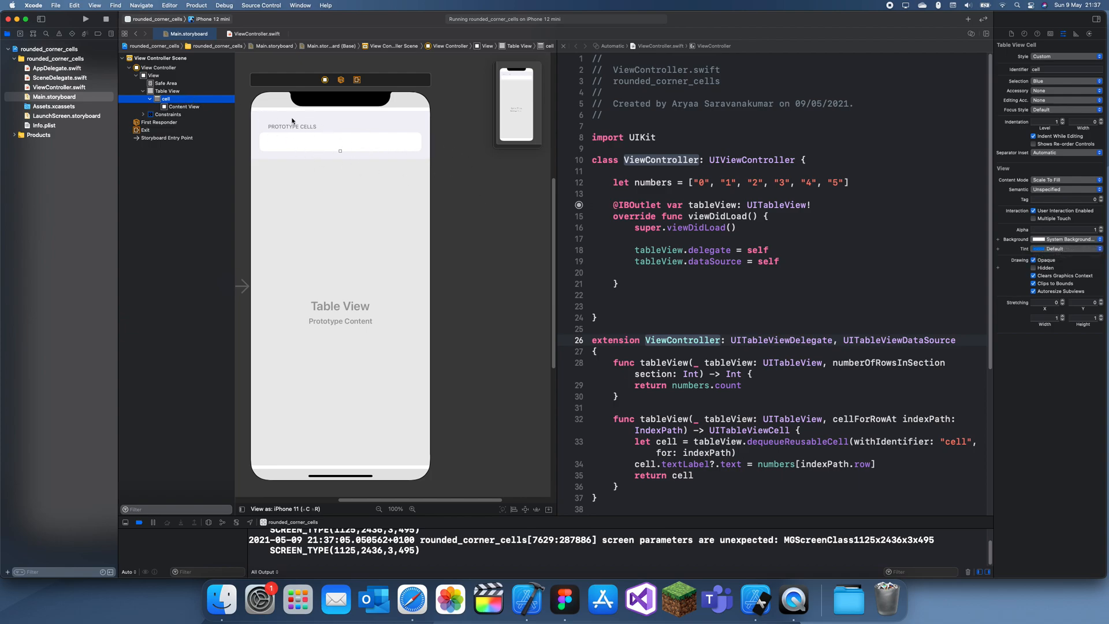
pyautogui.click(166, 90)
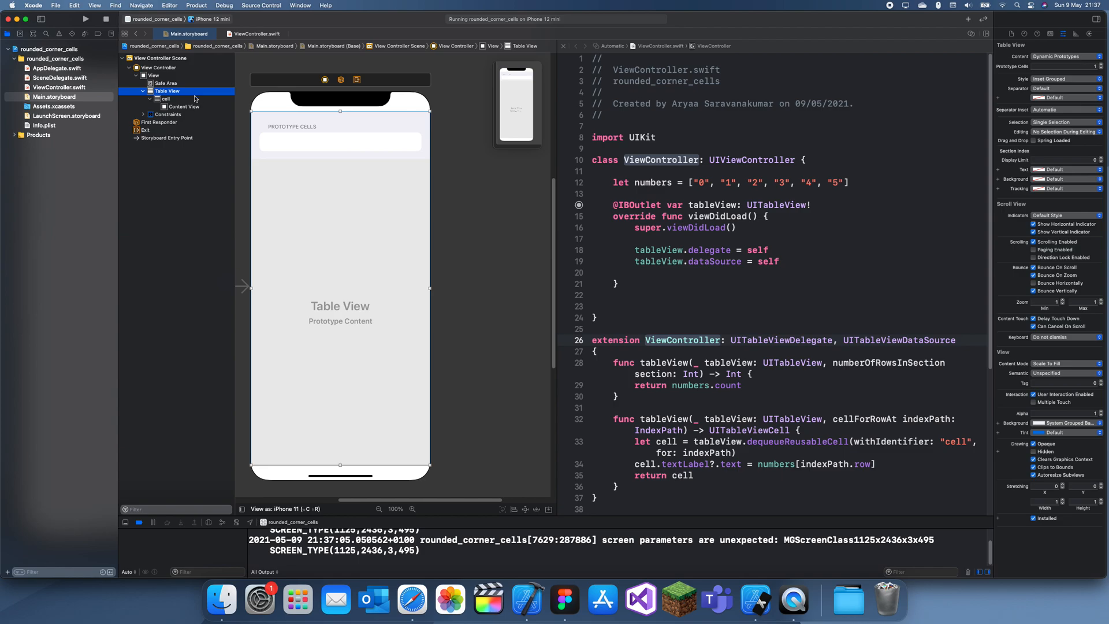
pyautogui.scroll(-3)
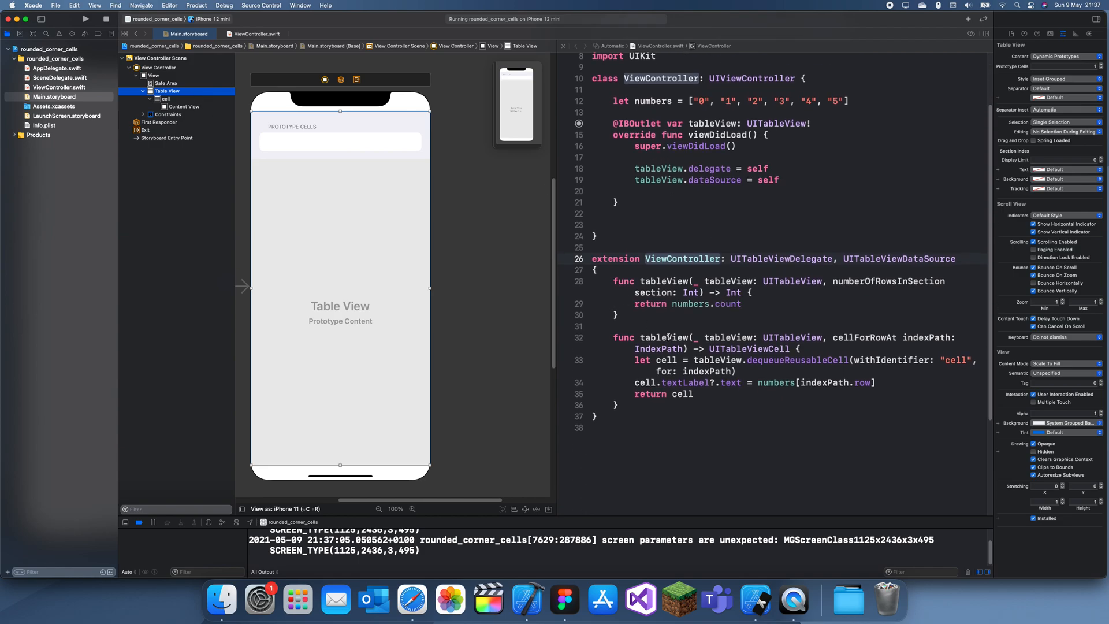
# Add numberOfSections returning numbers.count, one row per section, and label cells by indexPath.section
pyautogui.click(58, 86)
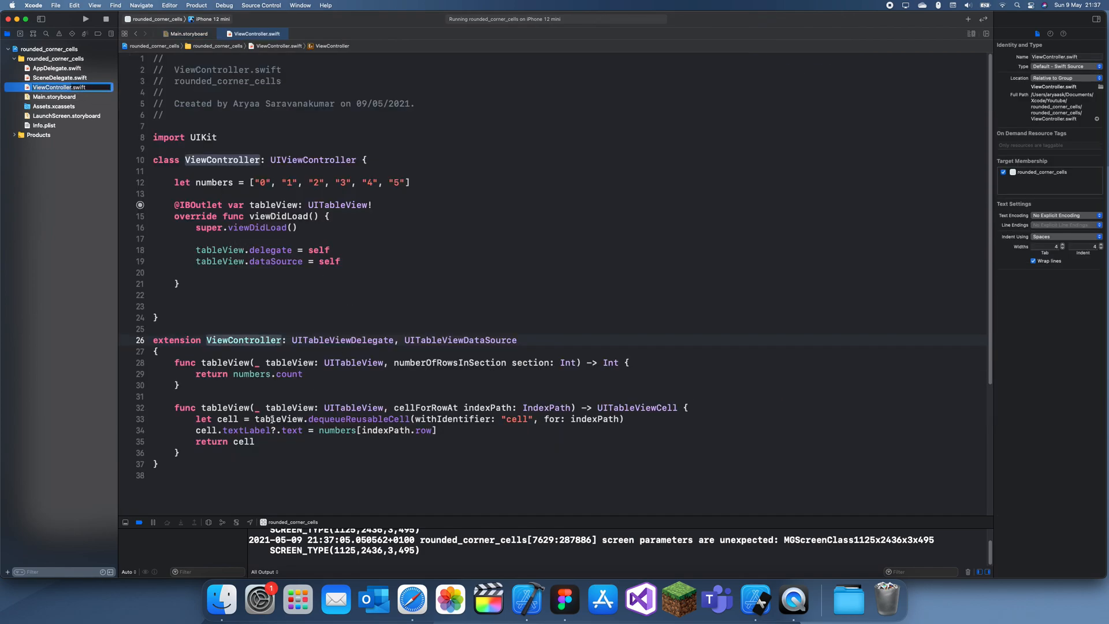
pyautogui.click(184, 294)
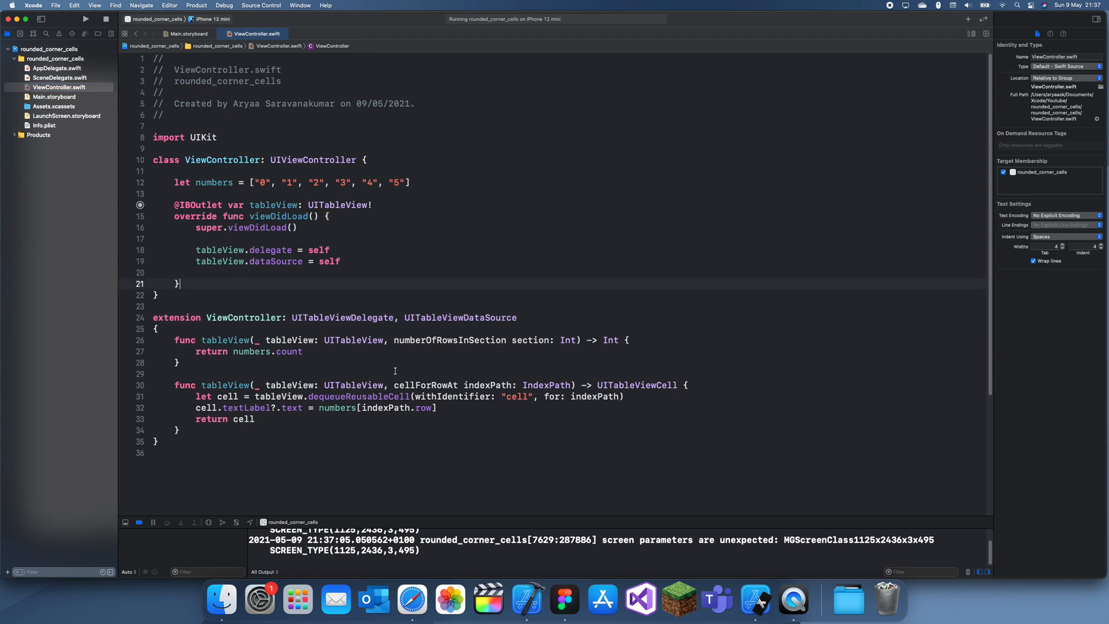
pyautogui.press('Return')
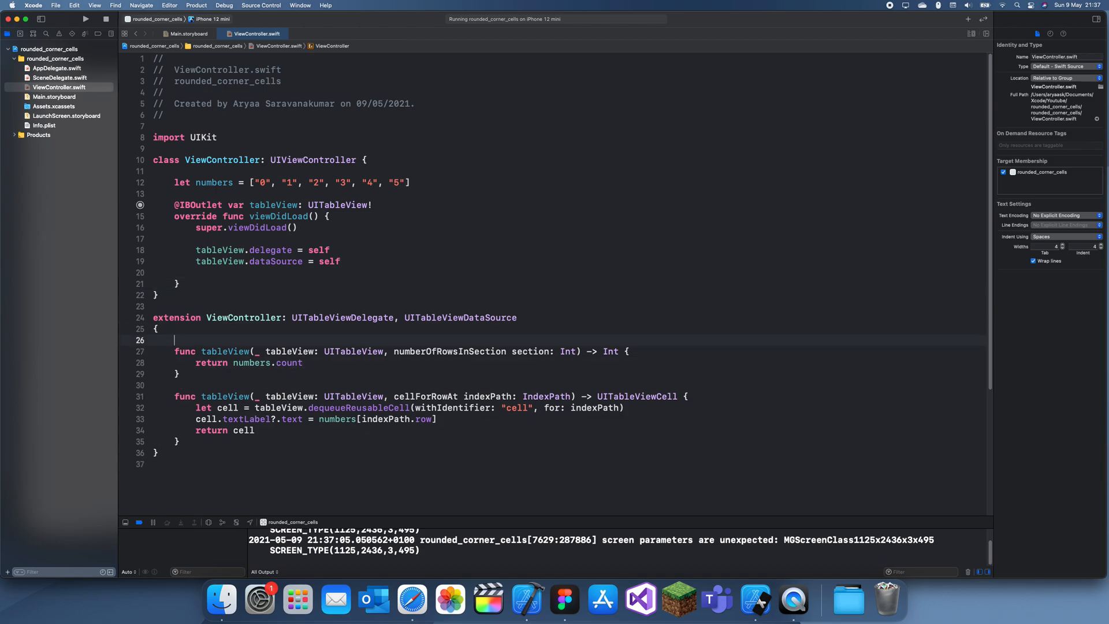
pyautogui.write('func numberOfSections(in tableView: UITableView) -> Int {')
pyautogui.click(247, 363)
pyautogui.write('return 1')
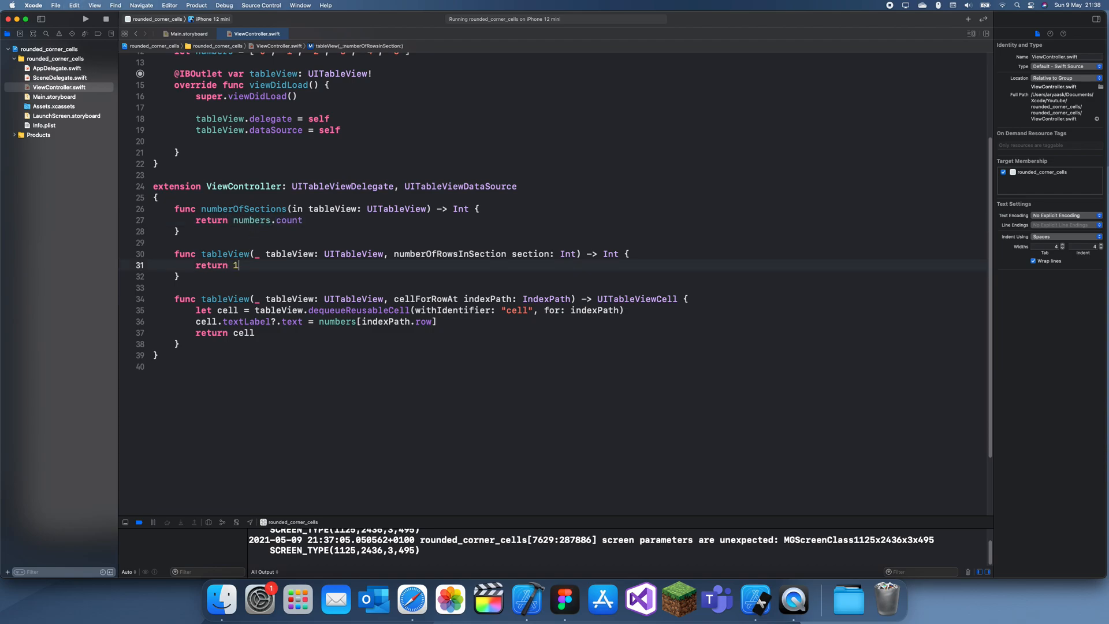
pyautogui.scroll(3)
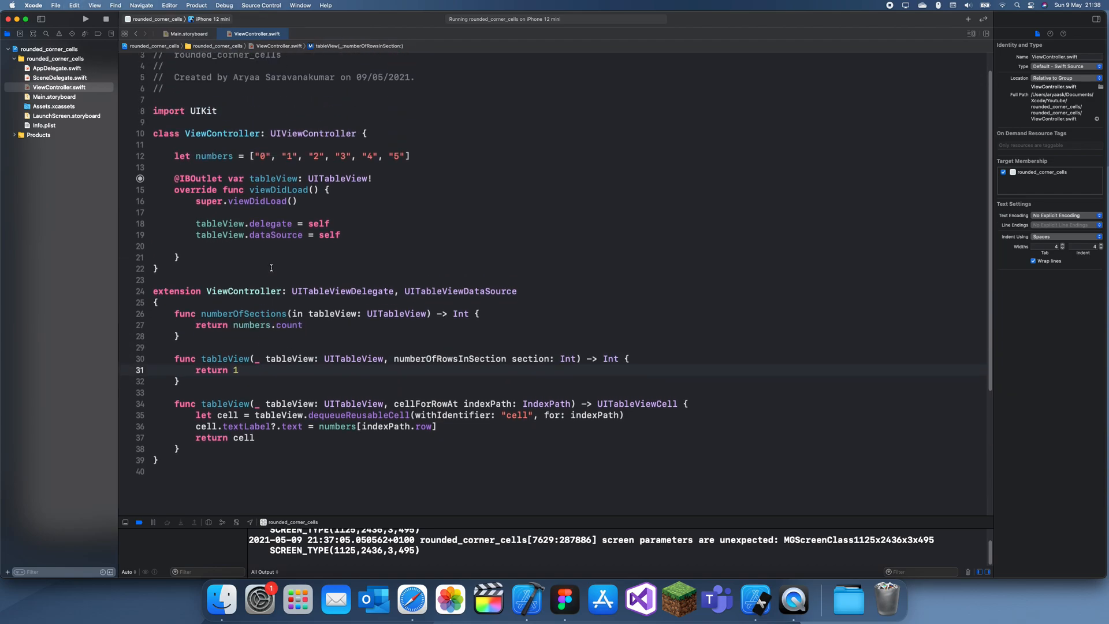
pyautogui.scroll(3)
pyautogui.write('s')
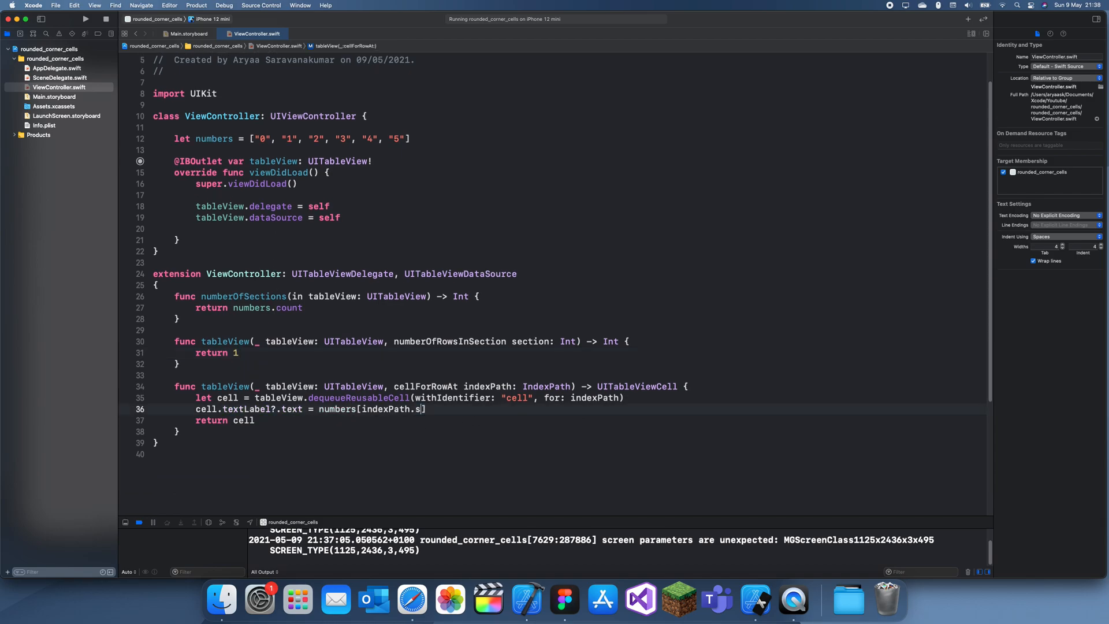
pyautogui.write('ection')
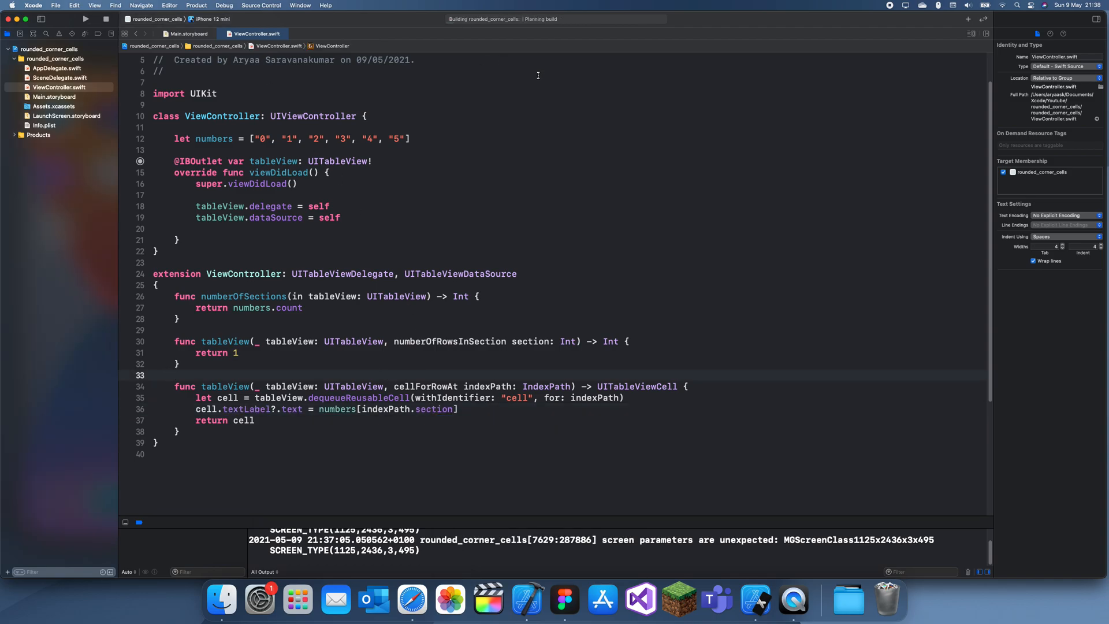
# Set the main view's background to System Grouped Background and run the app in Simulator
pyautogui.click(83, 18)
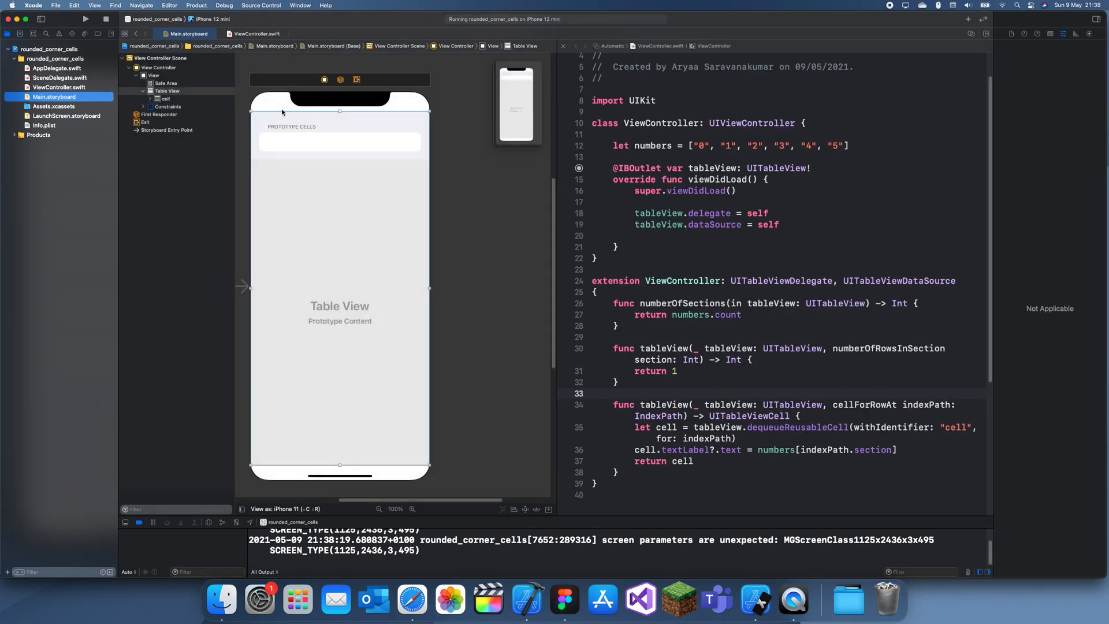
pyautogui.click(152, 76)
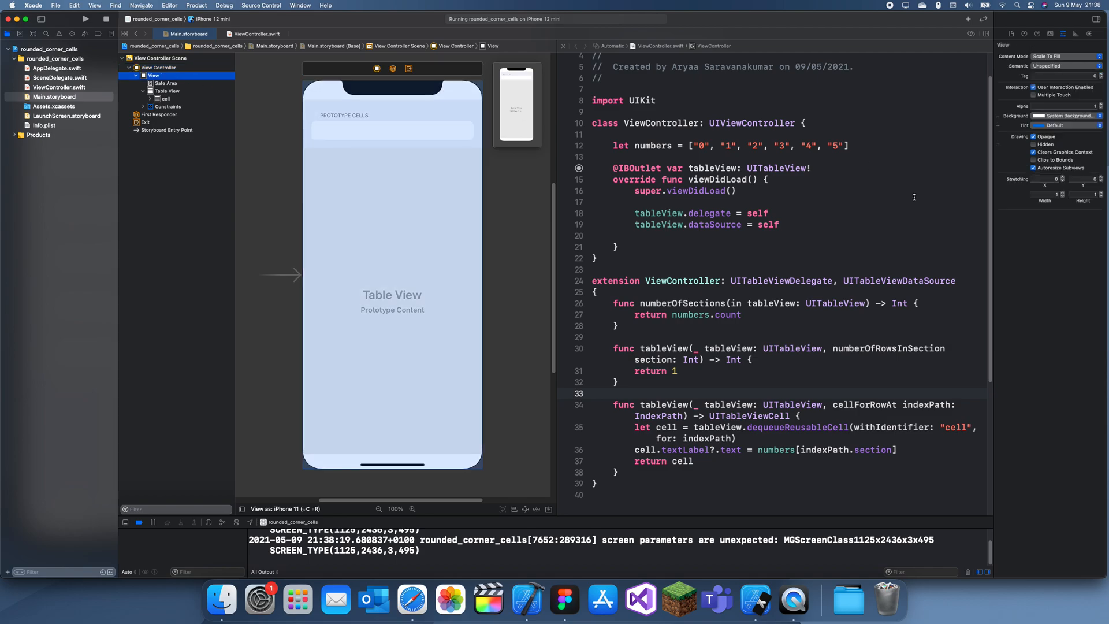
pyautogui.click(1064, 116)
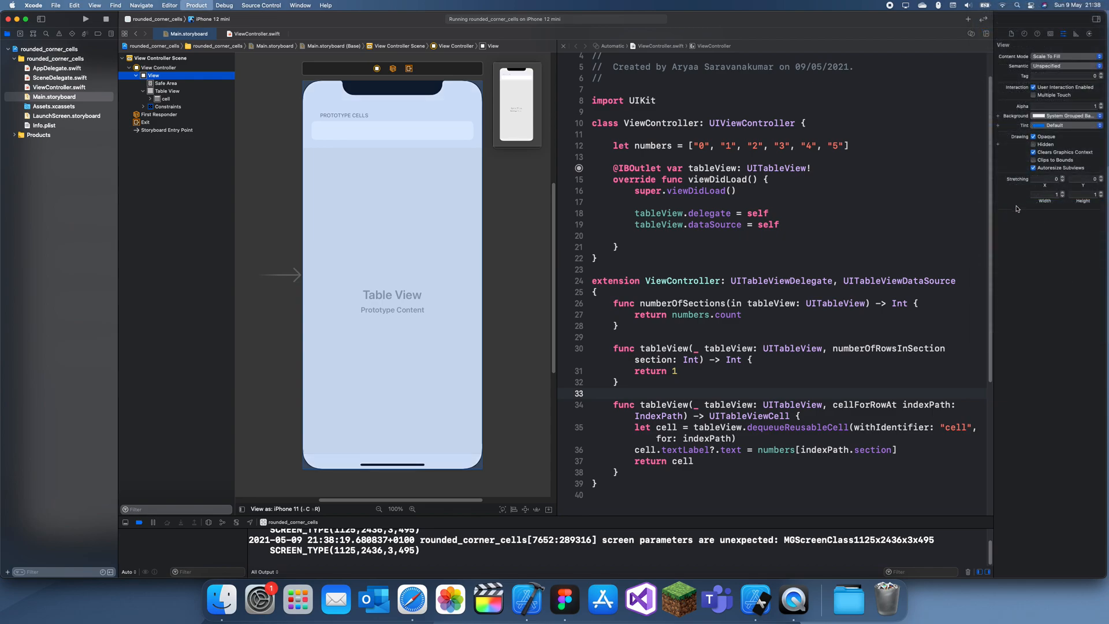
pyautogui.click(85, 19)
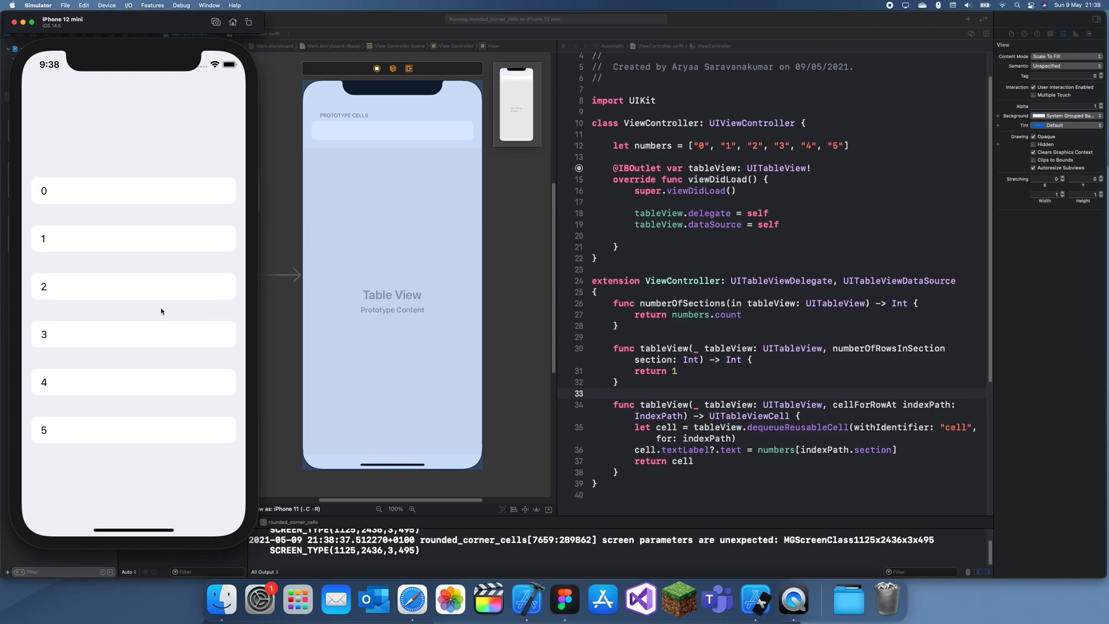
# Scroll the table in Simulator to view rows 0–5 as separate rounded cells on the grouped background
pyautogui.scroll(3)
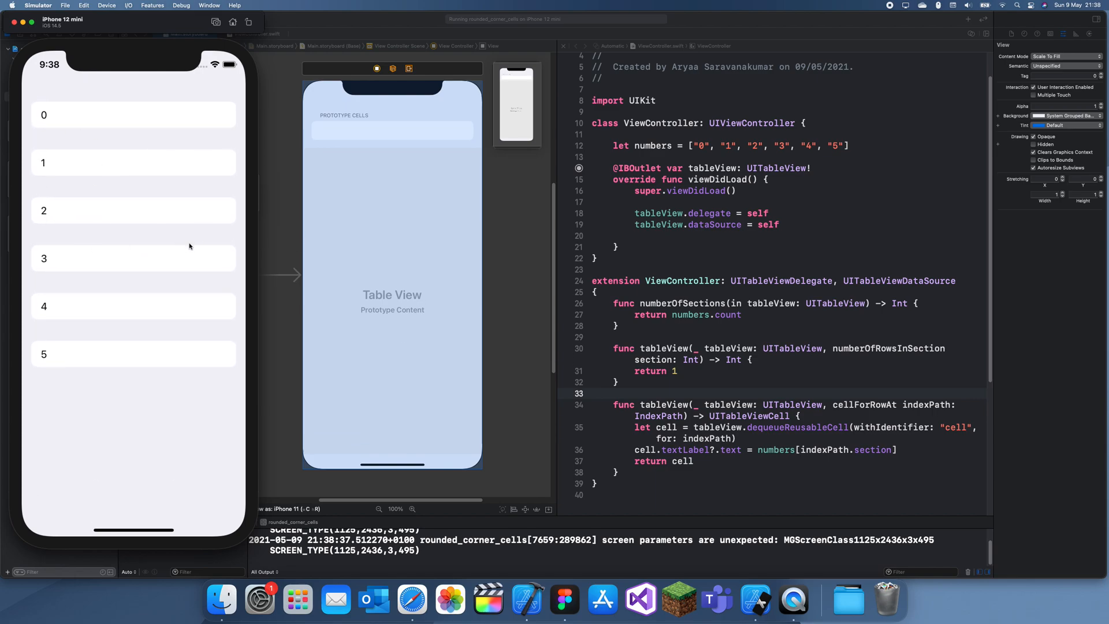
pyautogui.moveTo(376, 285)
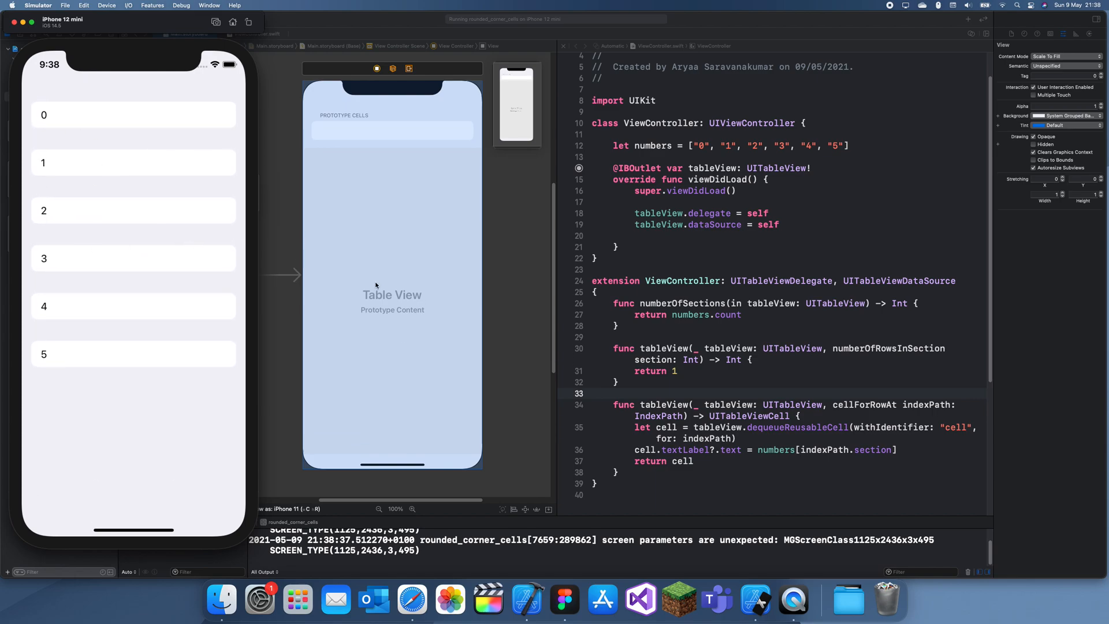
pyautogui.moveTo(437, 292)
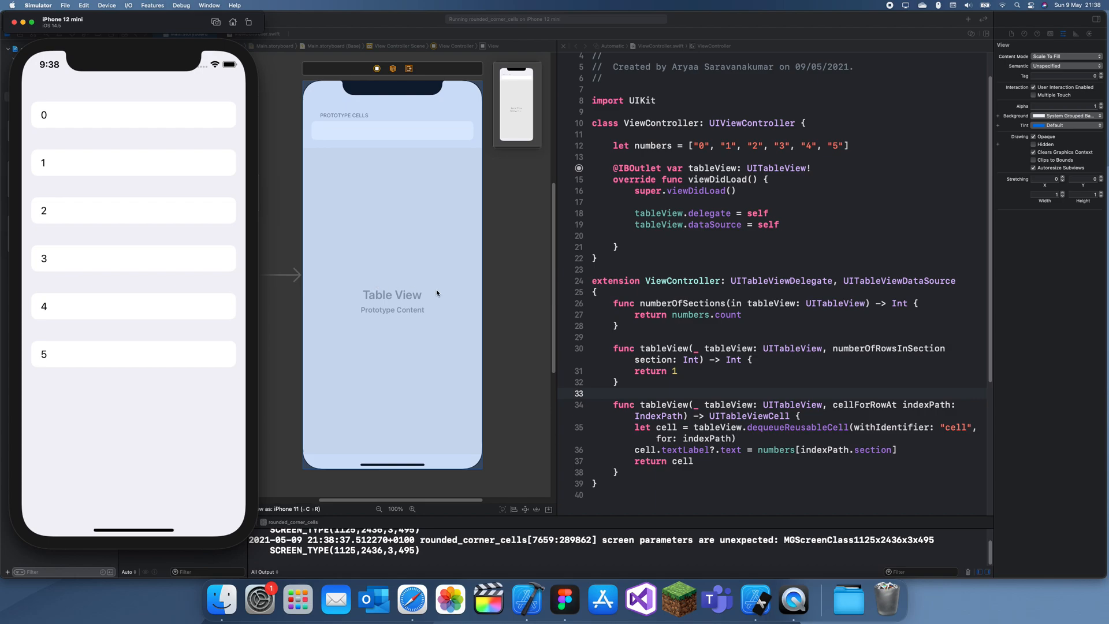